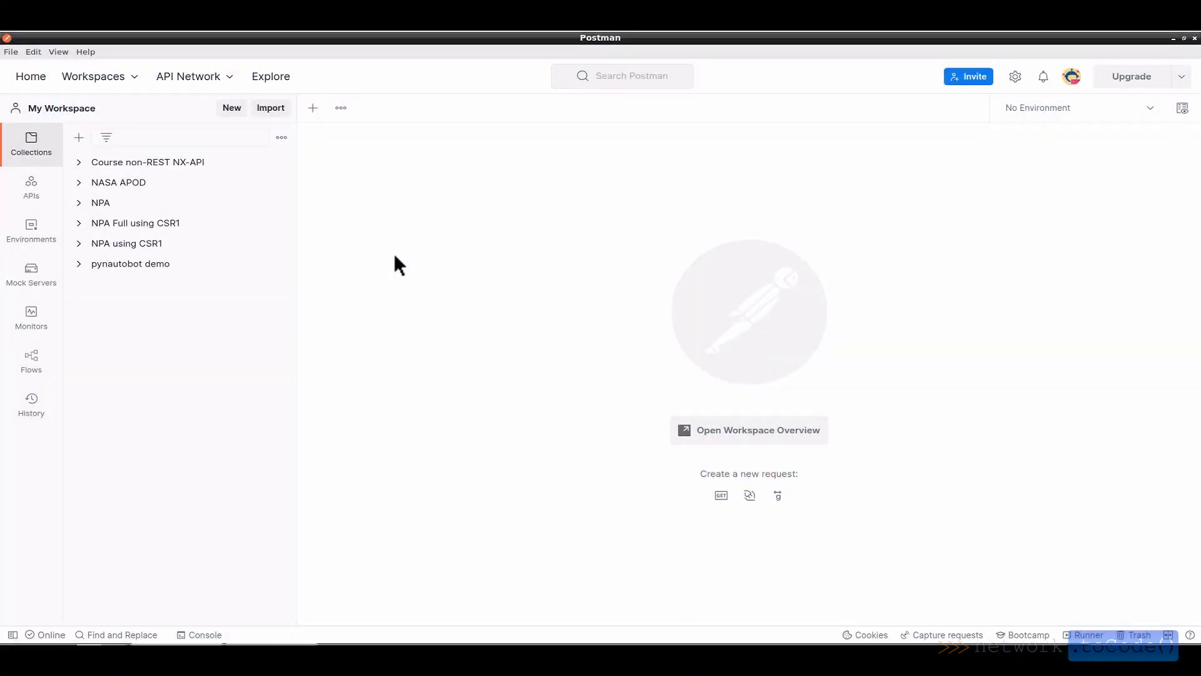
mouse_move(335, 182)
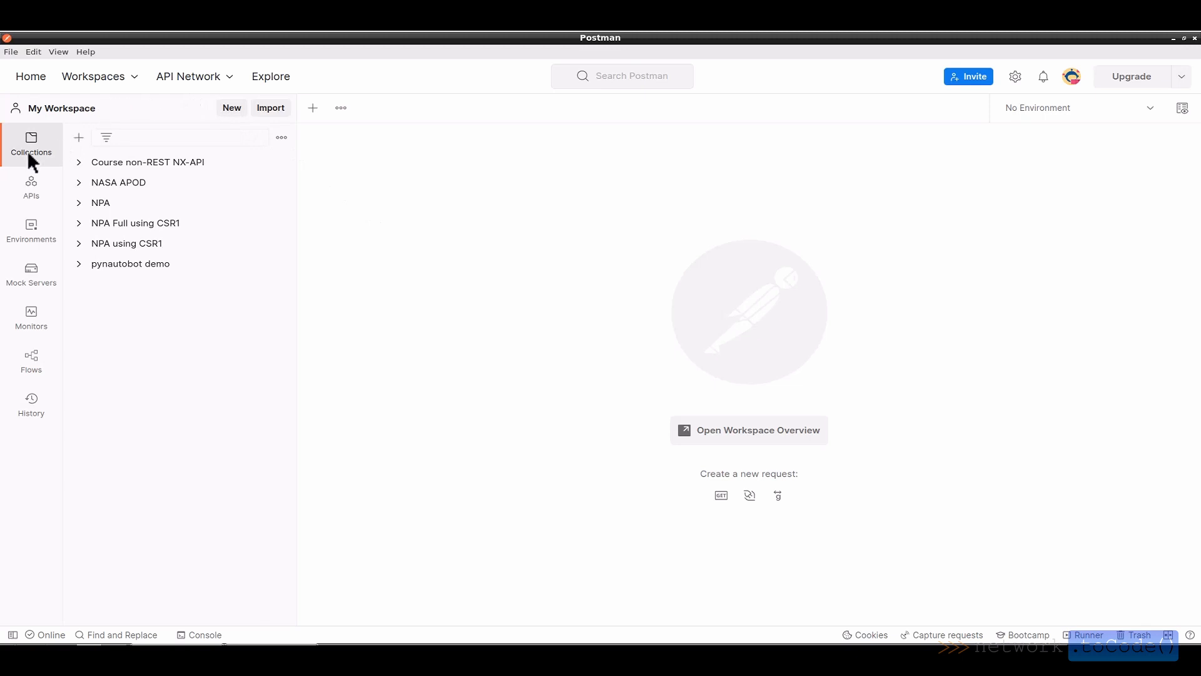
- Expand the NPA using CSR1 collection to show its requests and Basic Auth settings
click(127, 243)
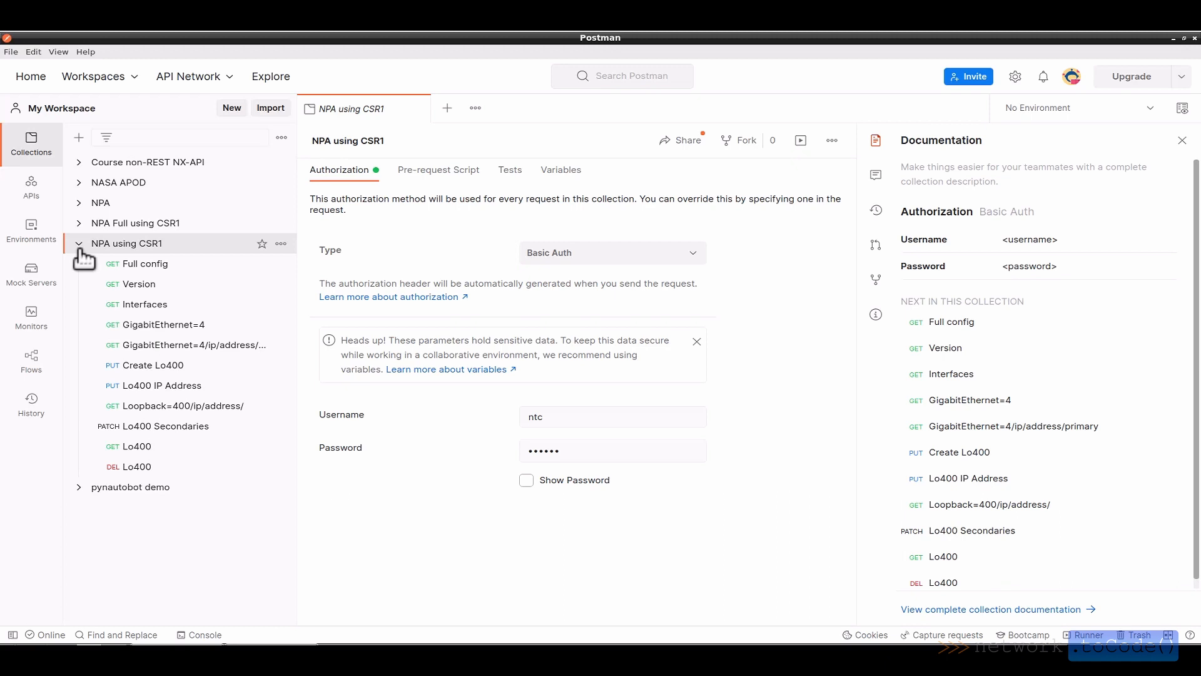
- Check the Full config request's authorization types and the collection's Basic Auth credentials it inherits
click(145, 263)
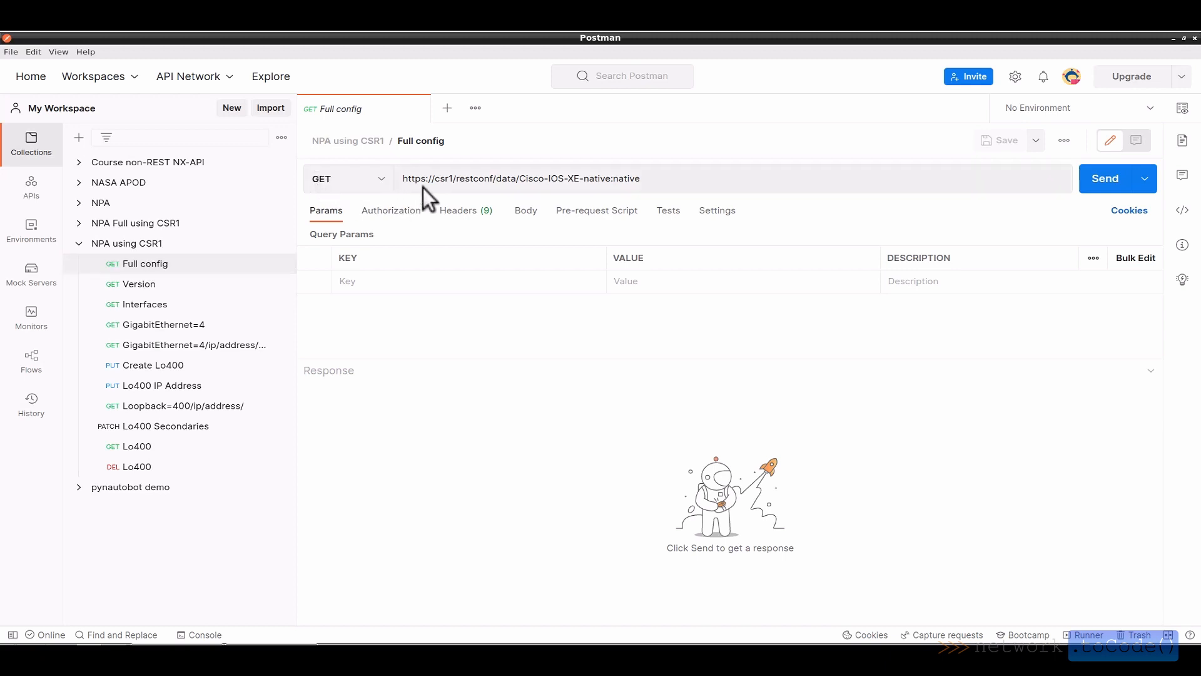
mouse_move(331, 225)
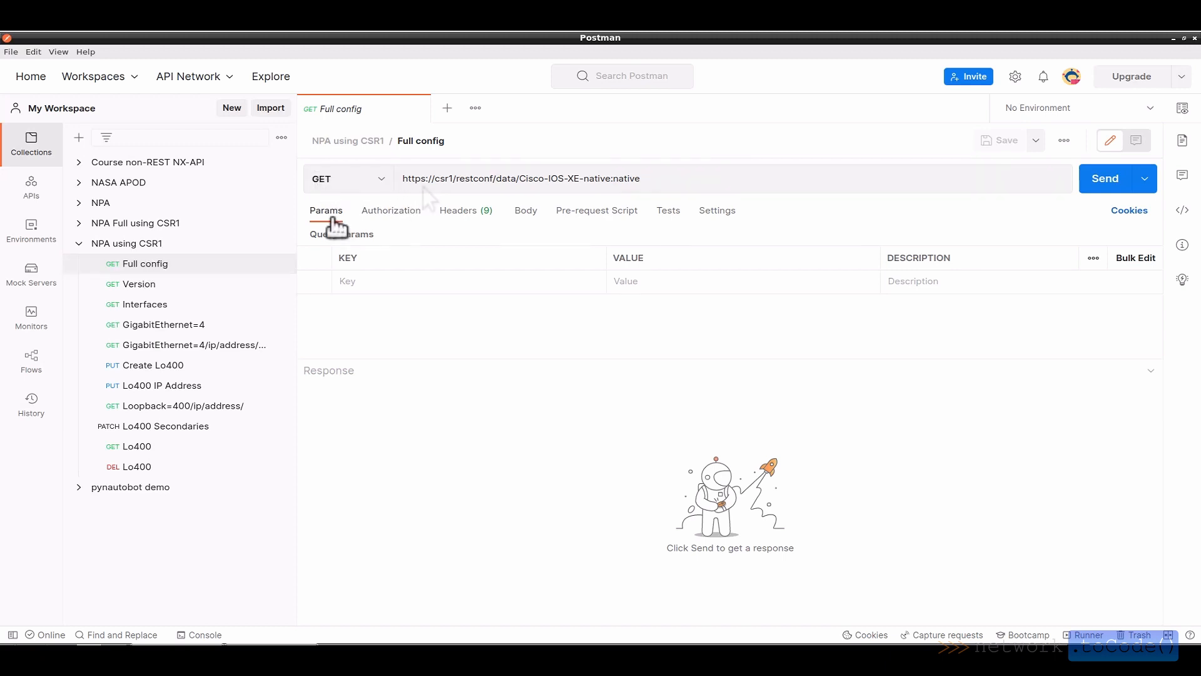
mouse_move(381, 225)
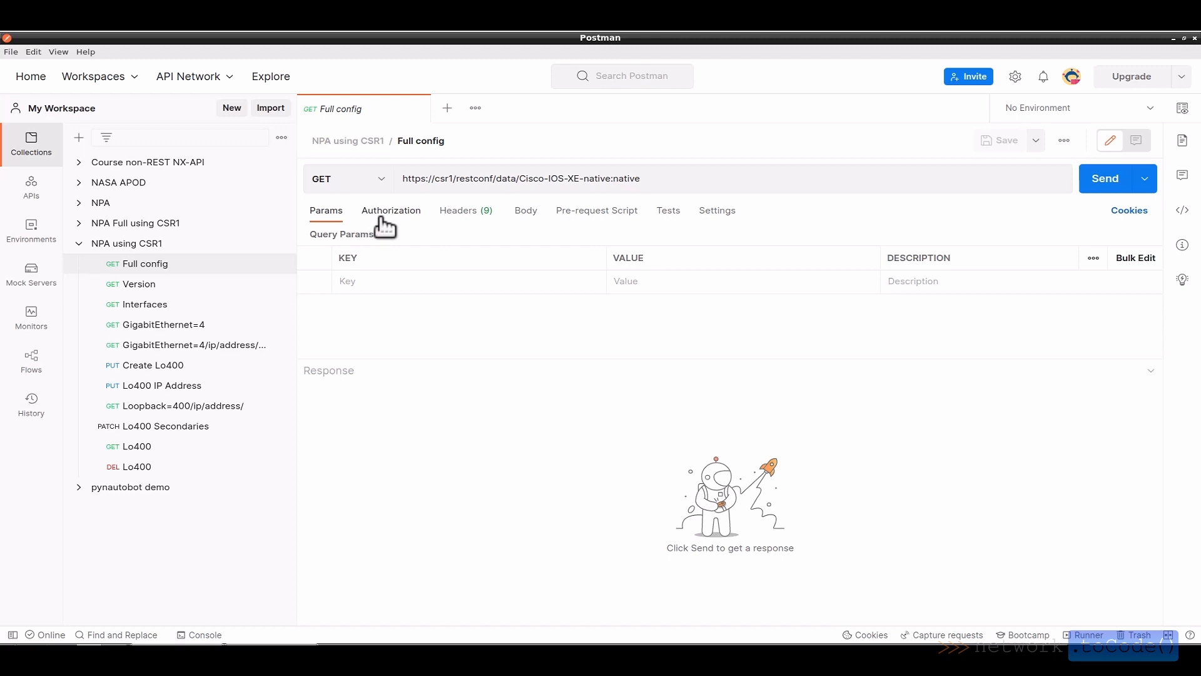
click(390, 210)
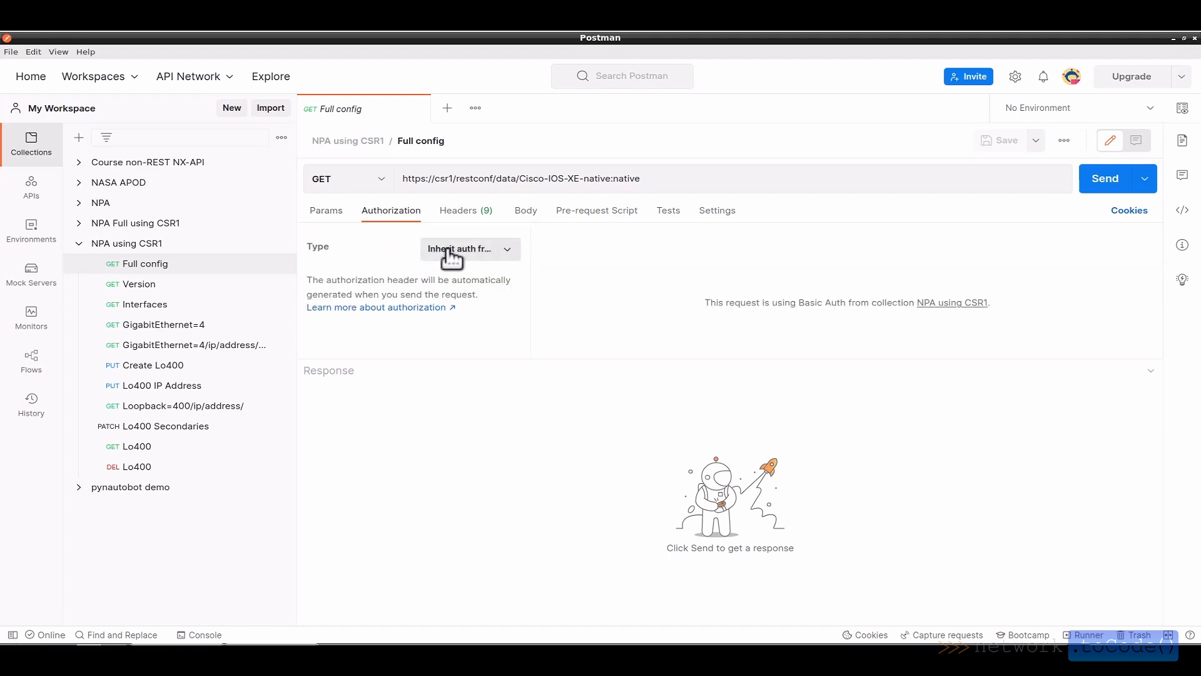
click(470, 249)
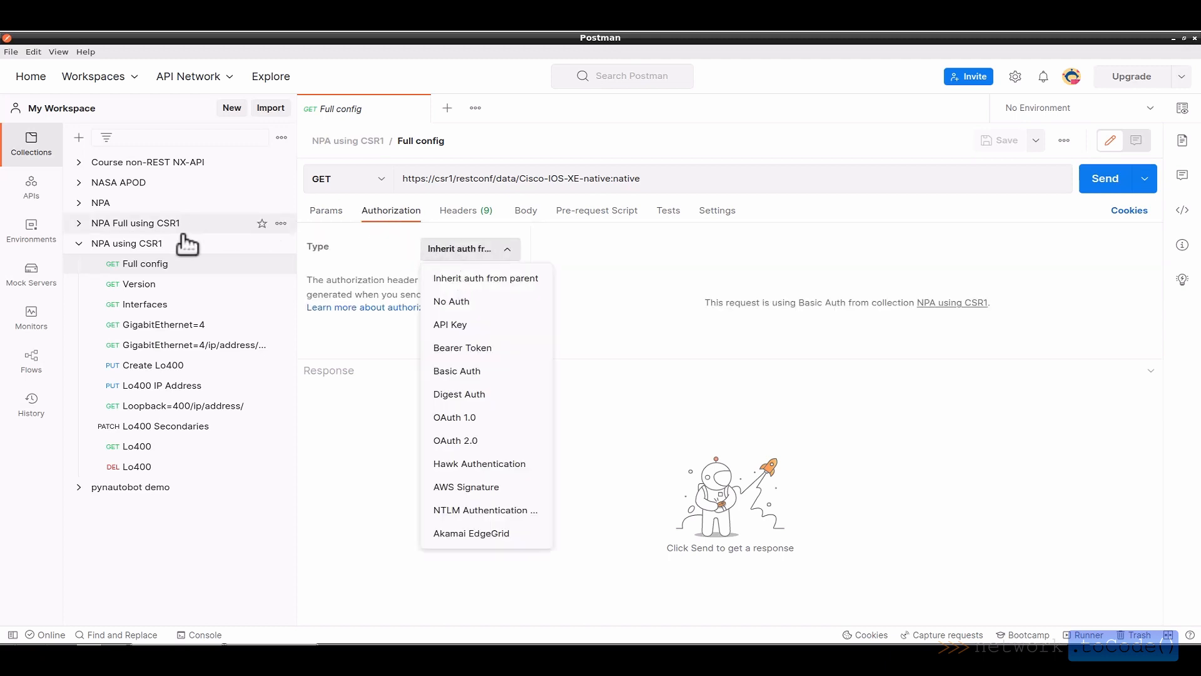
click(126, 243)
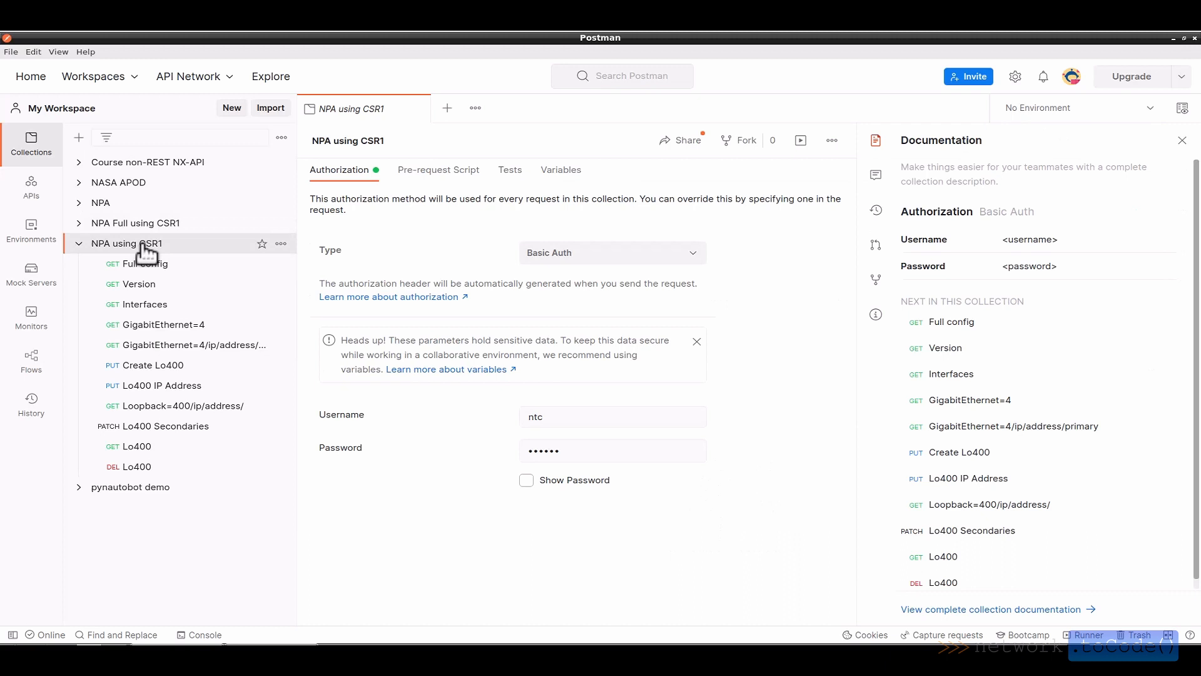
click(145, 263)
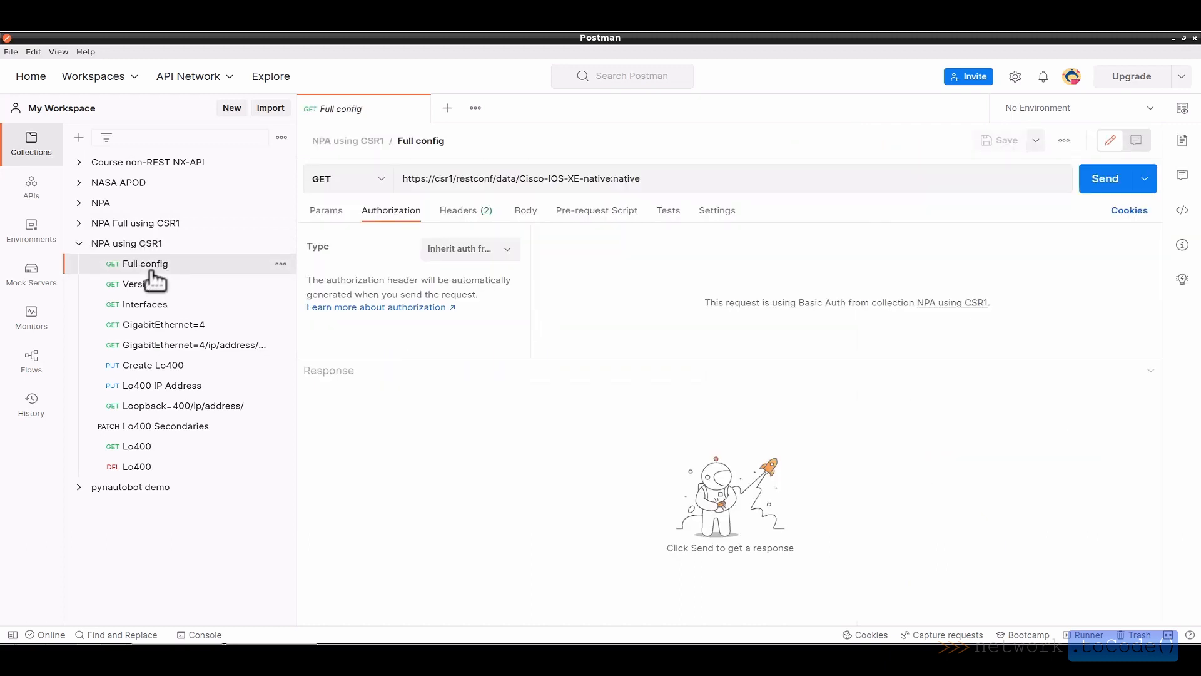
- Review Full config's Accept and Content-Type application/yang-data+json headers and its empty body
click(458, 210)
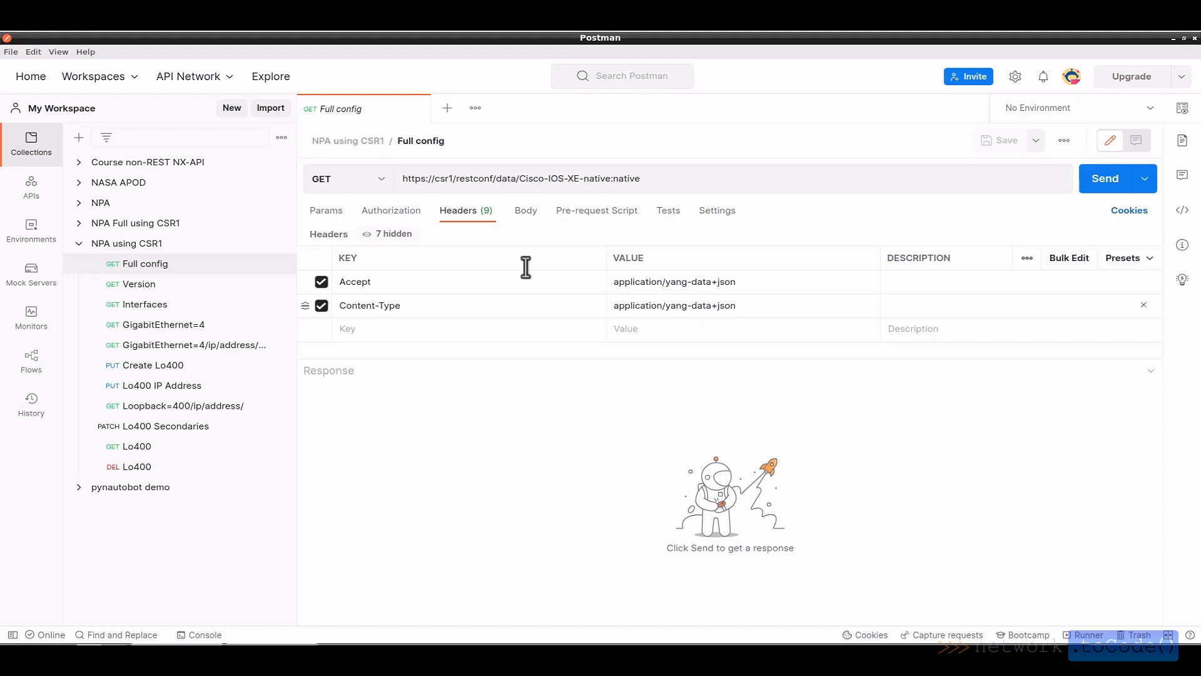
click(526, 211)
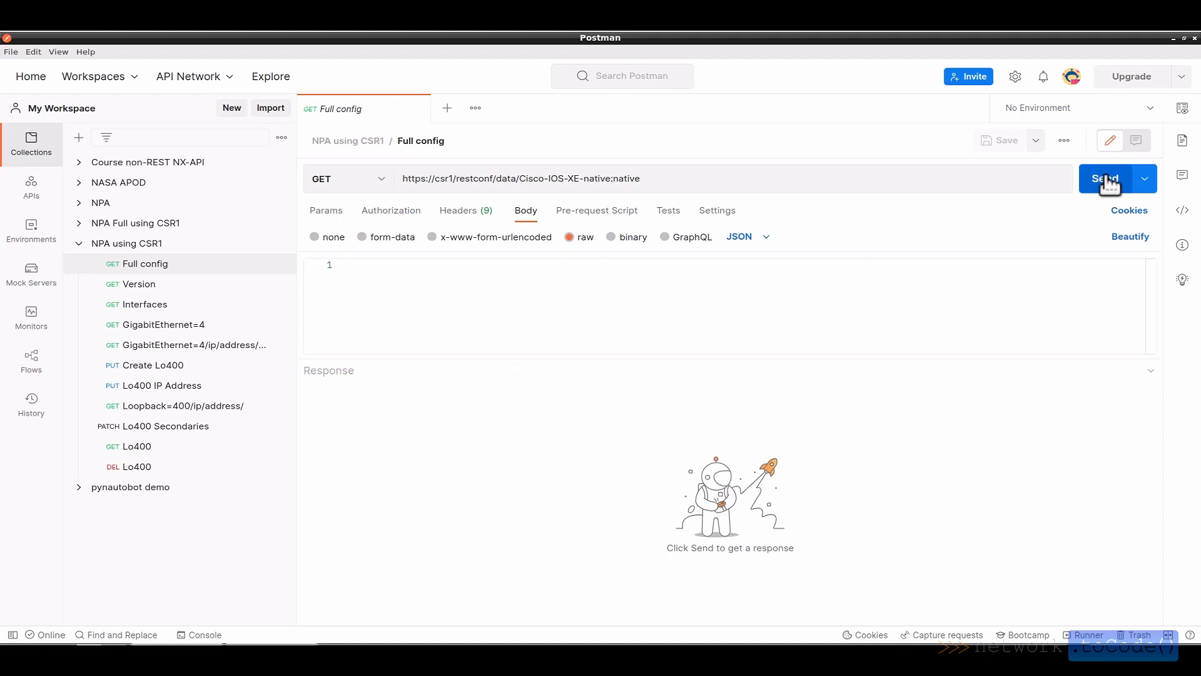
- Send Full config for 200 OK, then the GigabitEthernet=4 primary address GET returning 404 Not Found
click(1105, 178)
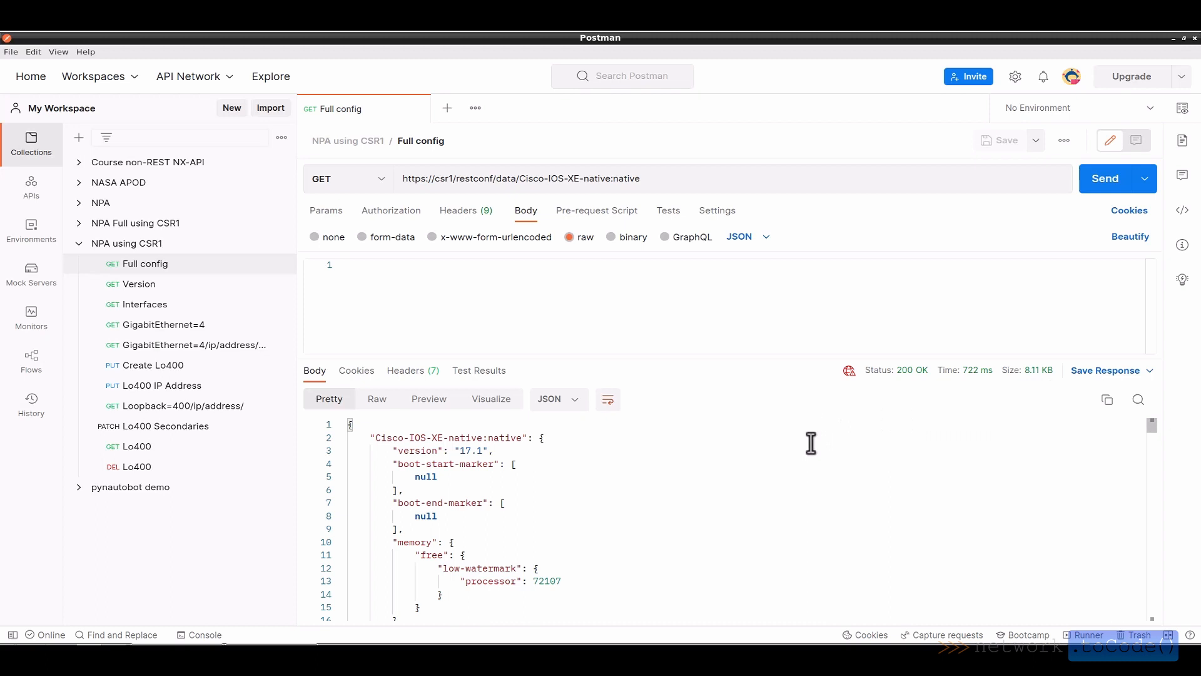
mouse_move(1153, 428)
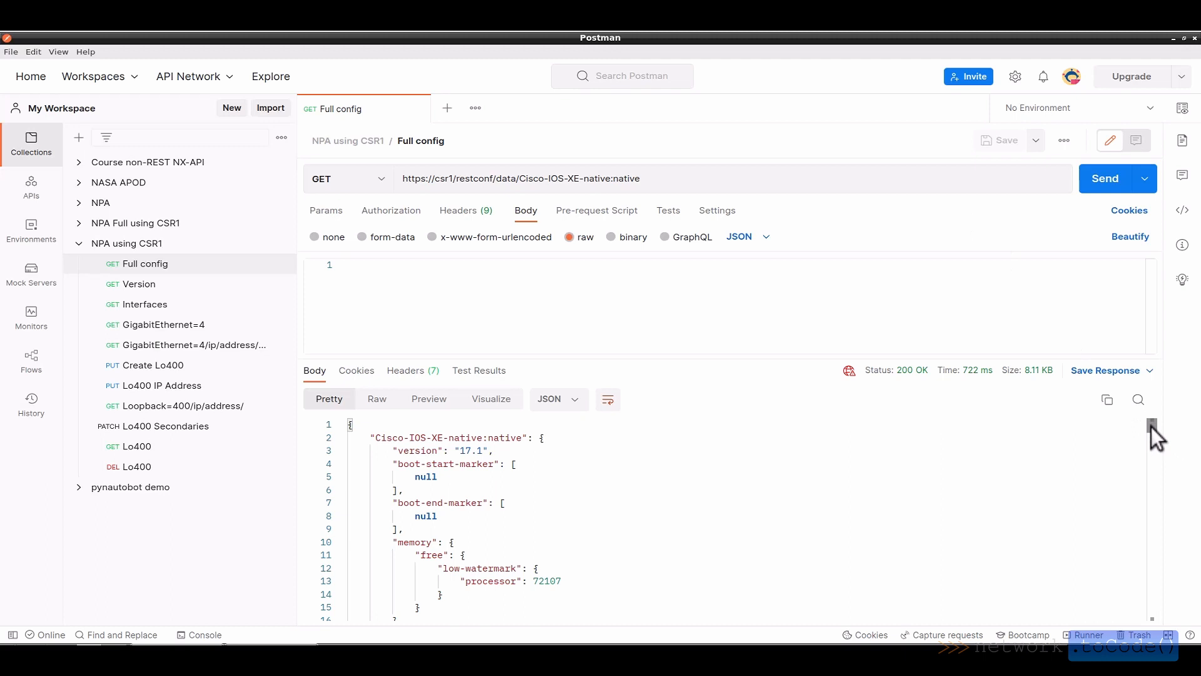
click(194, 345)
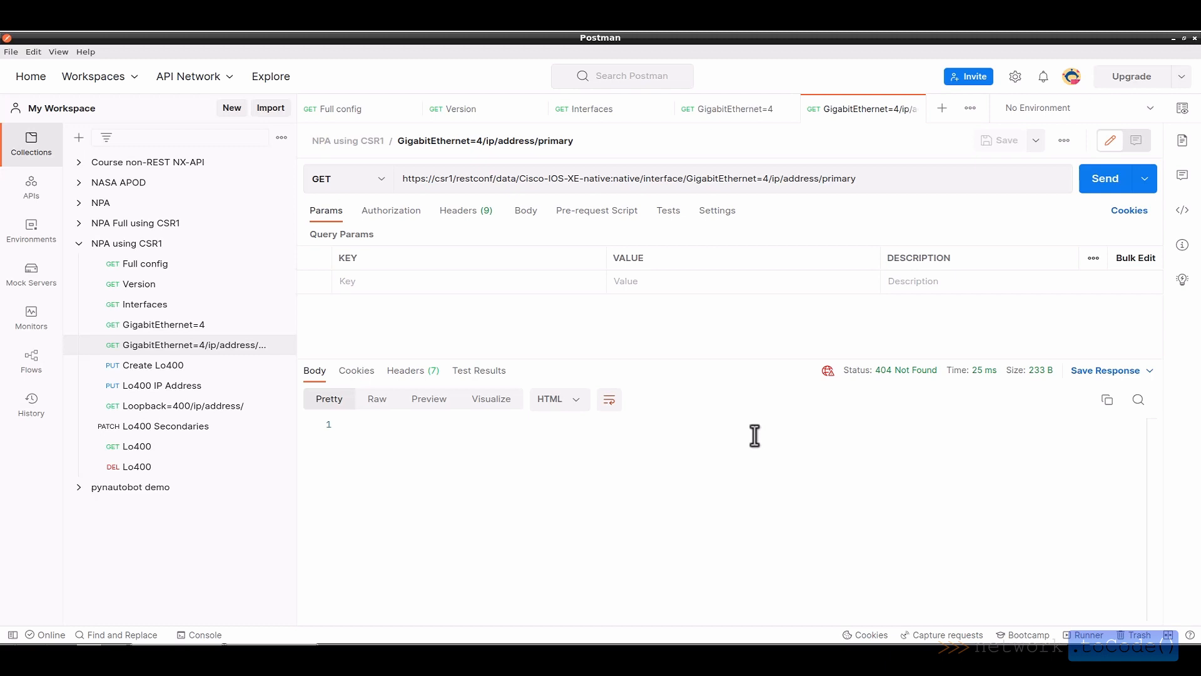
mouse_move(135, 264)
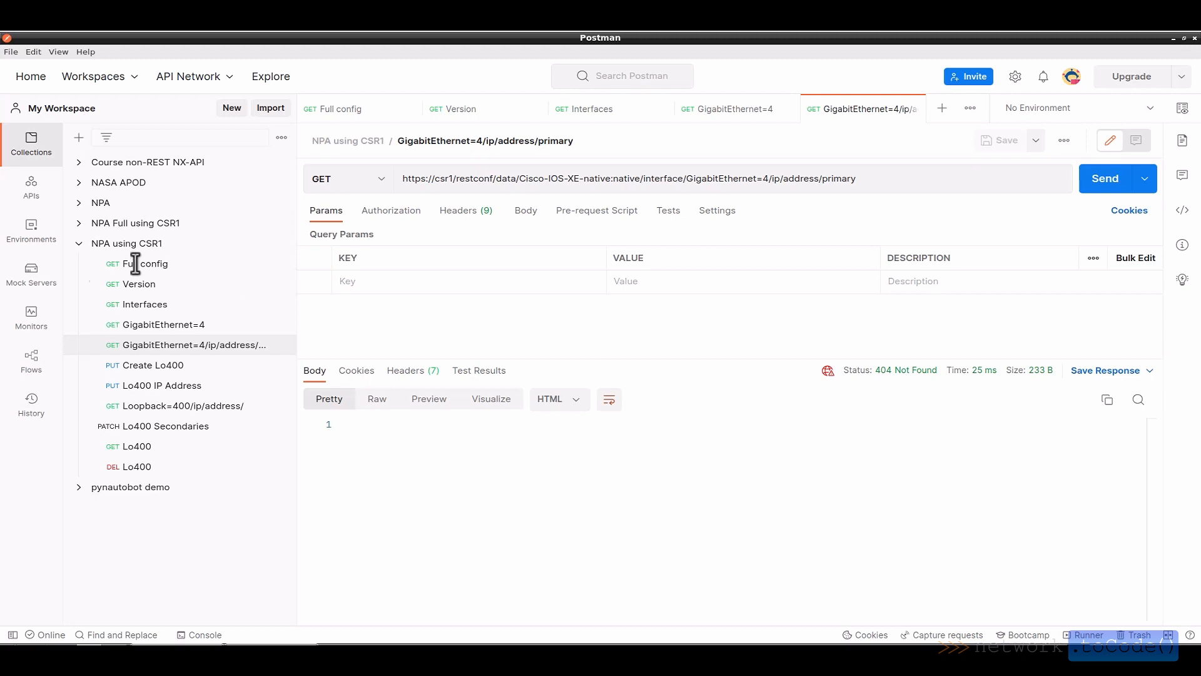
mouse_move(145, 369)
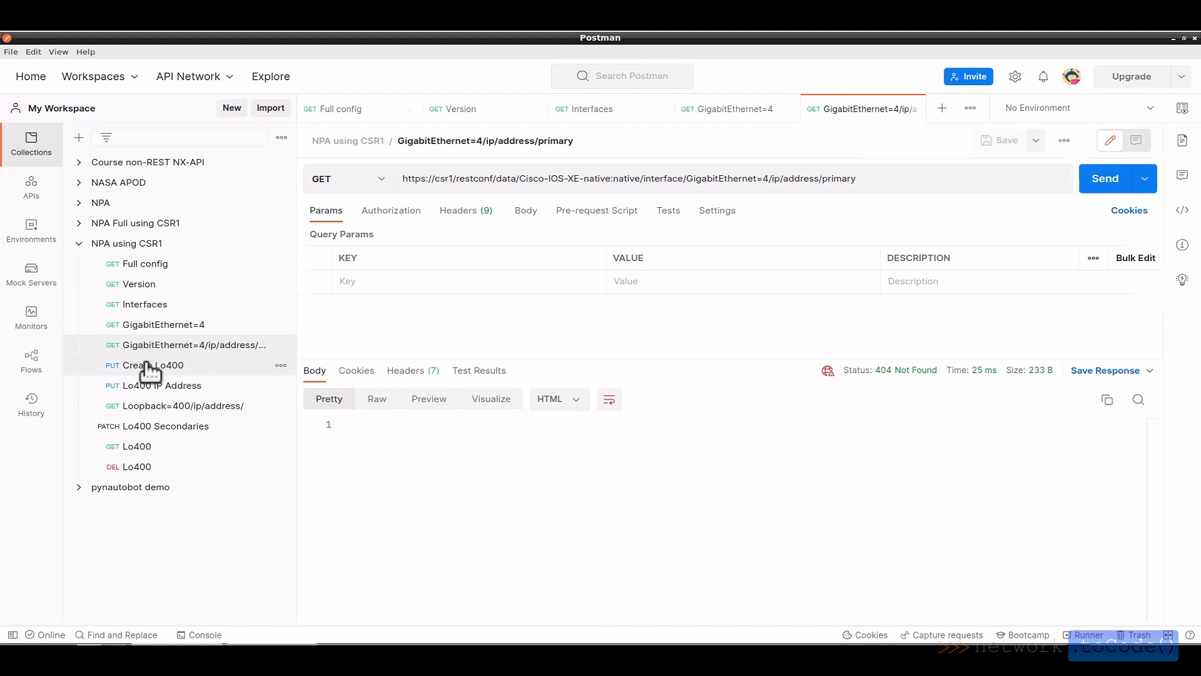
- Preview the Create Lo400 body and send GET Lo400, which returns 404 Not Found
click(154, 365)
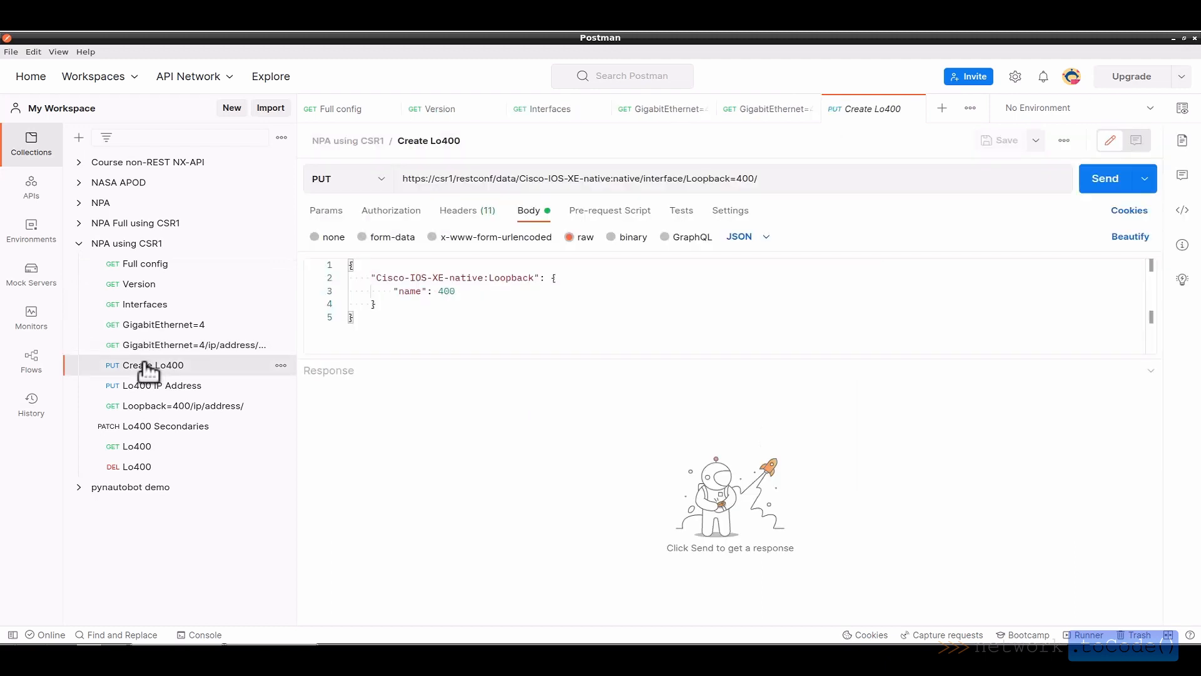
mouse_move(148, 460)
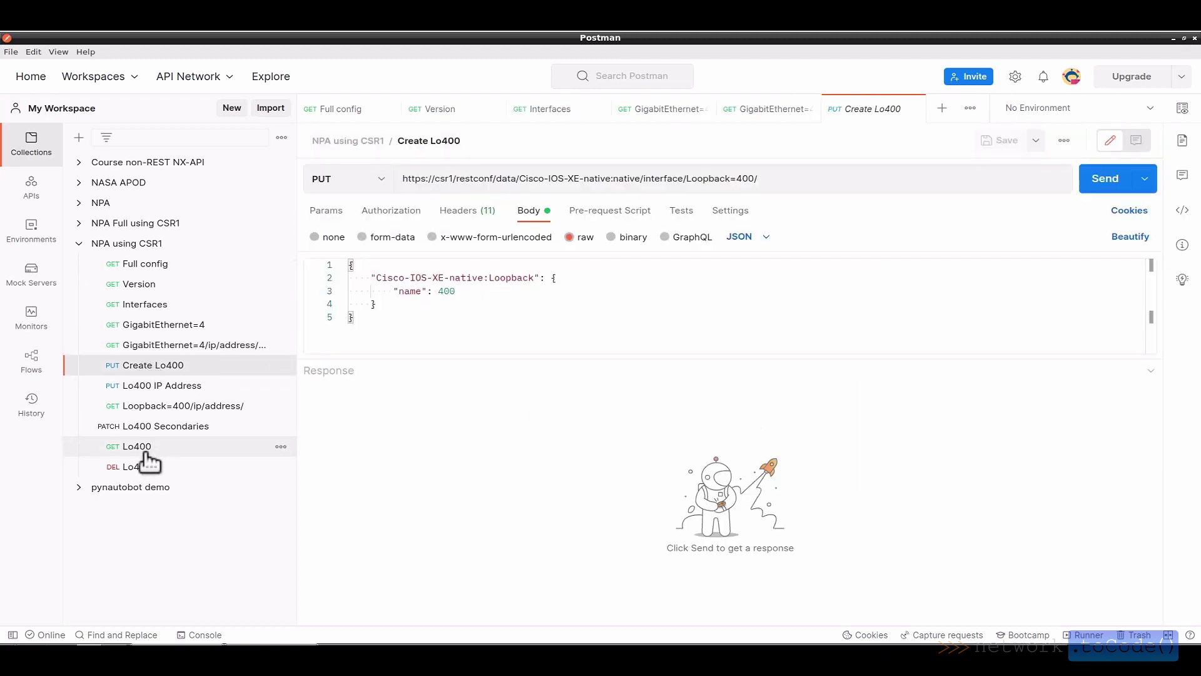
click(136, 445)
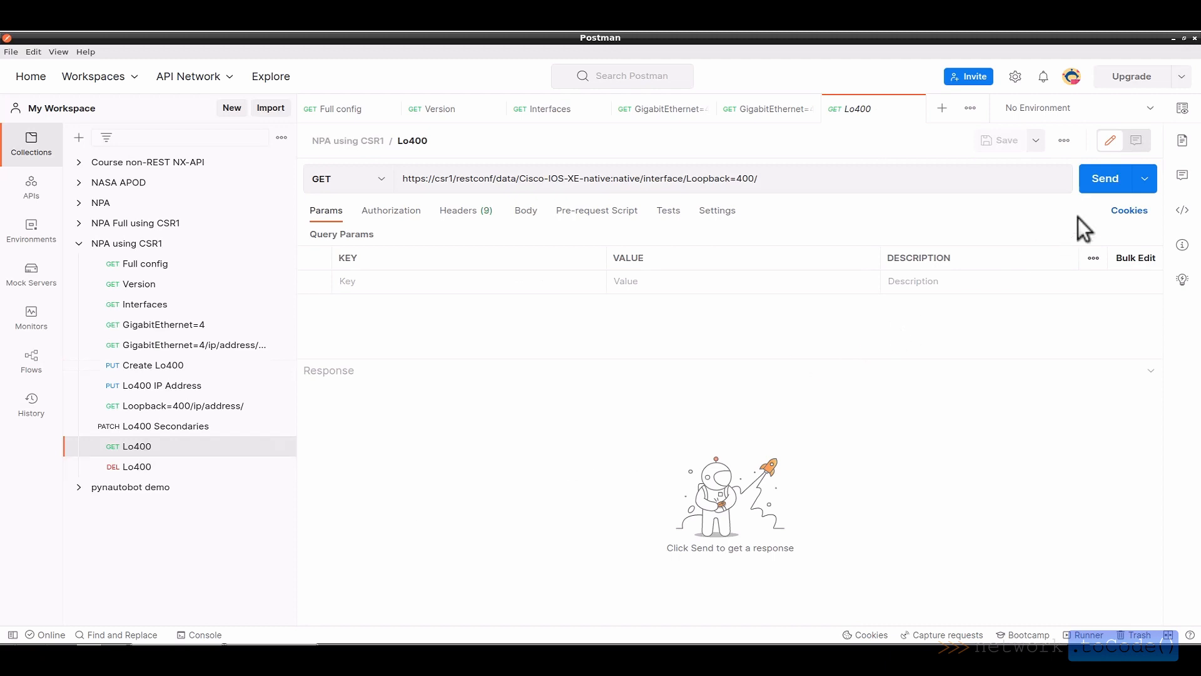
click(1106, 178)
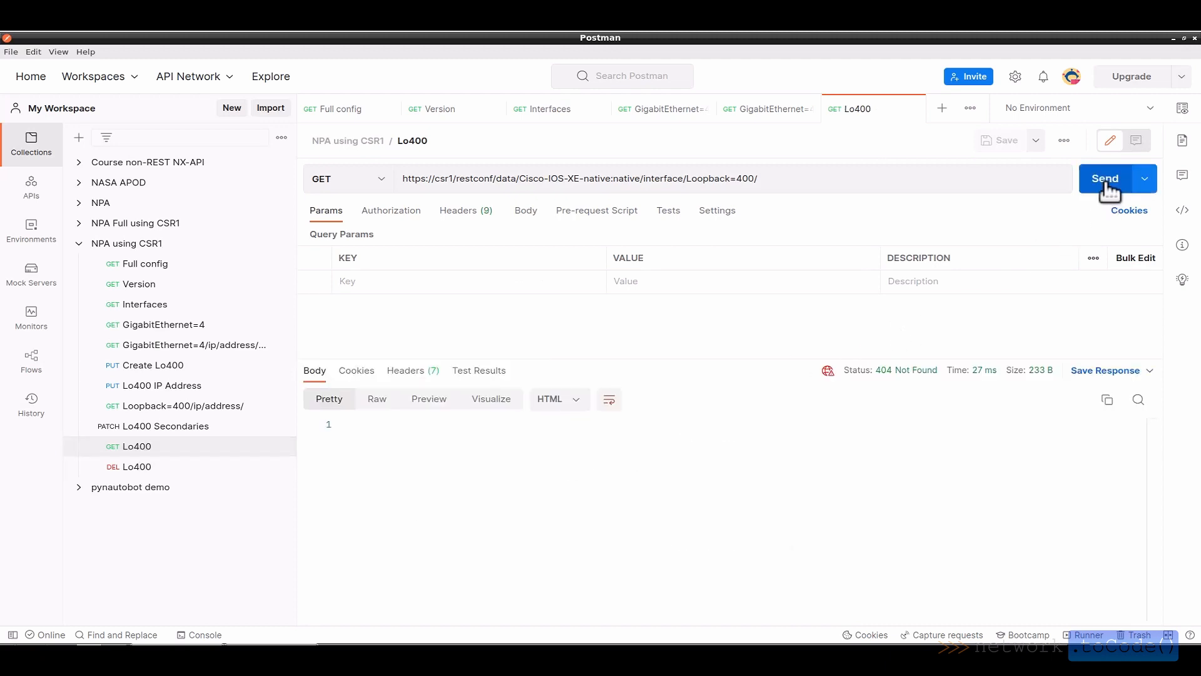
mouse_move(871, 396)
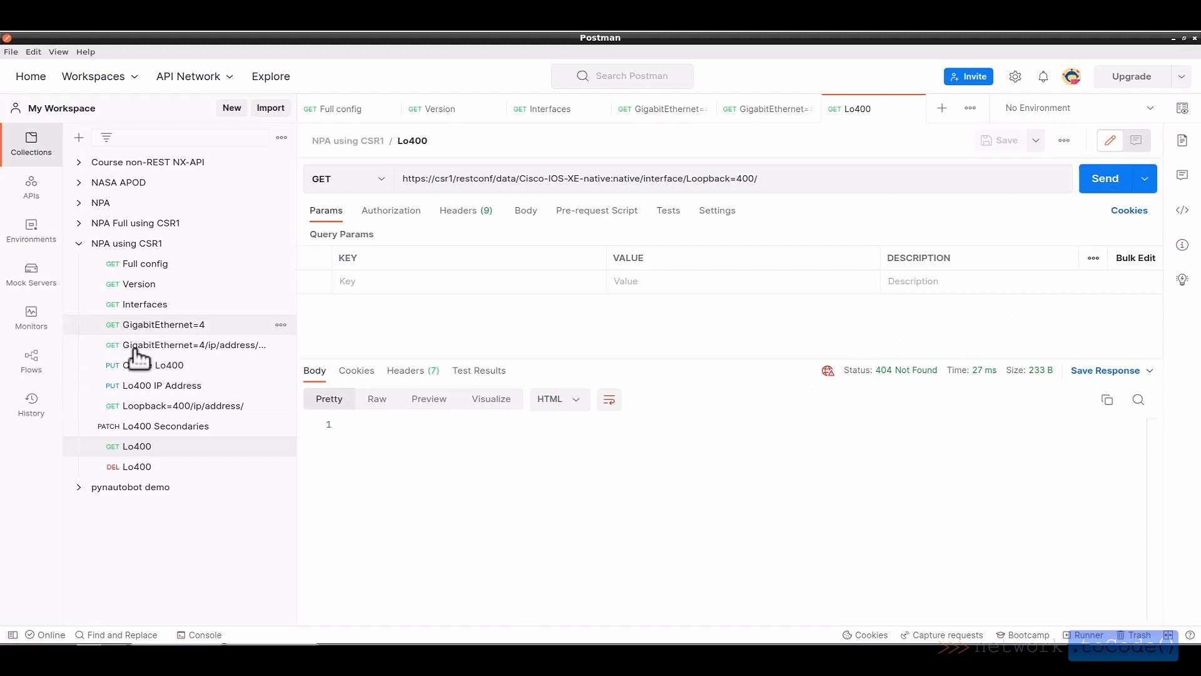
click(154, 365)
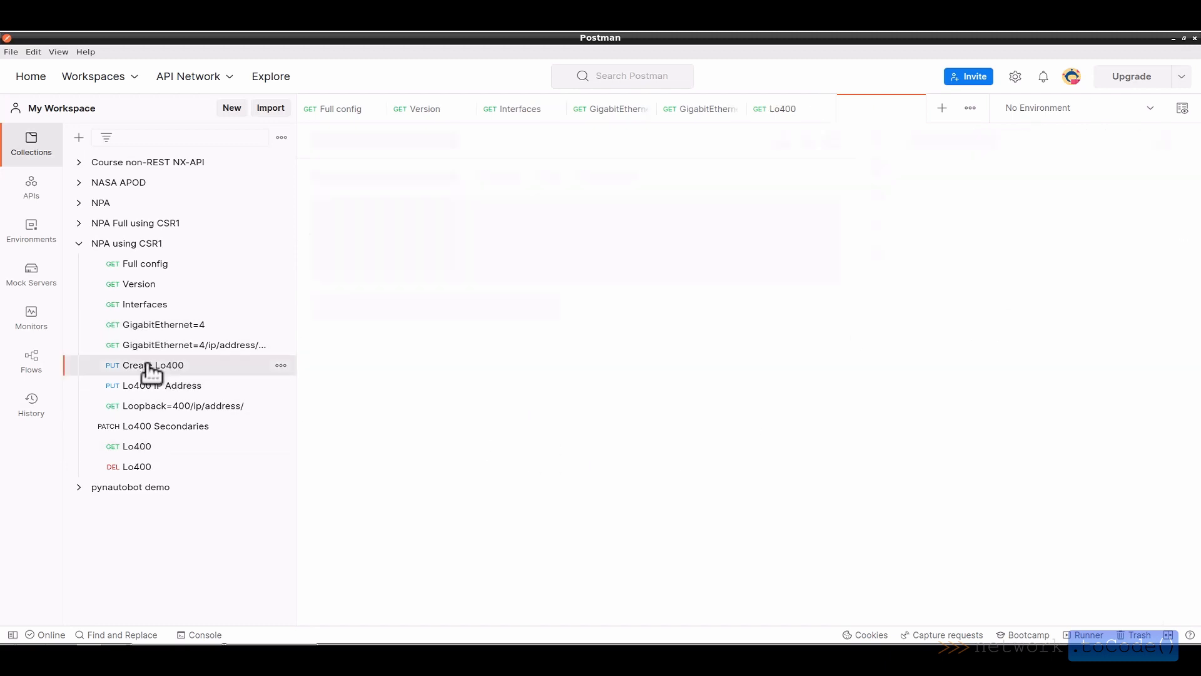
- Send the Create Lo400 PUT with name 400, receiving 201 Created from CSR1
click(154, 365)
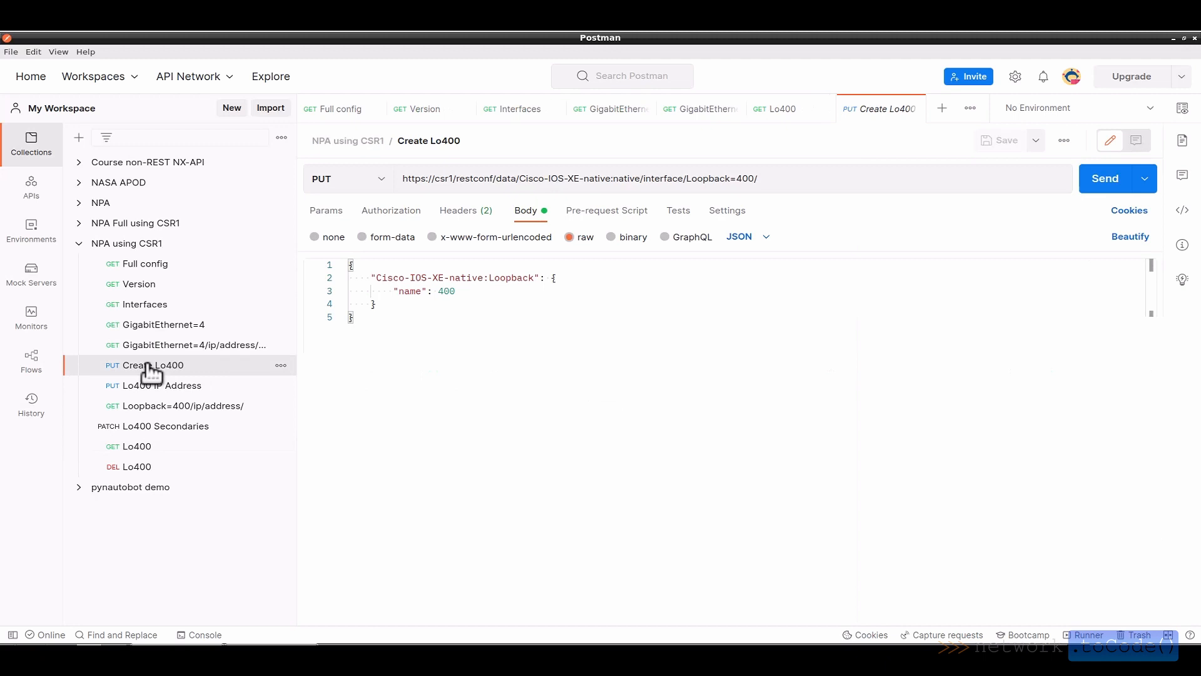
click(1105, 179)
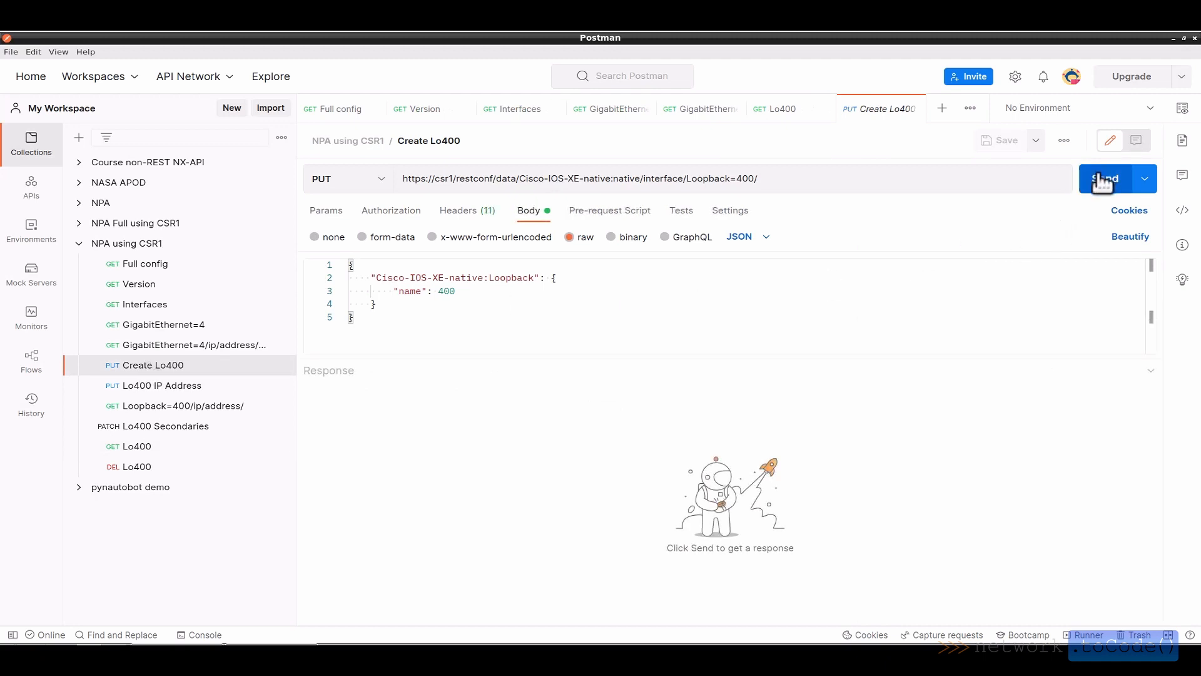
click(1106, 179)
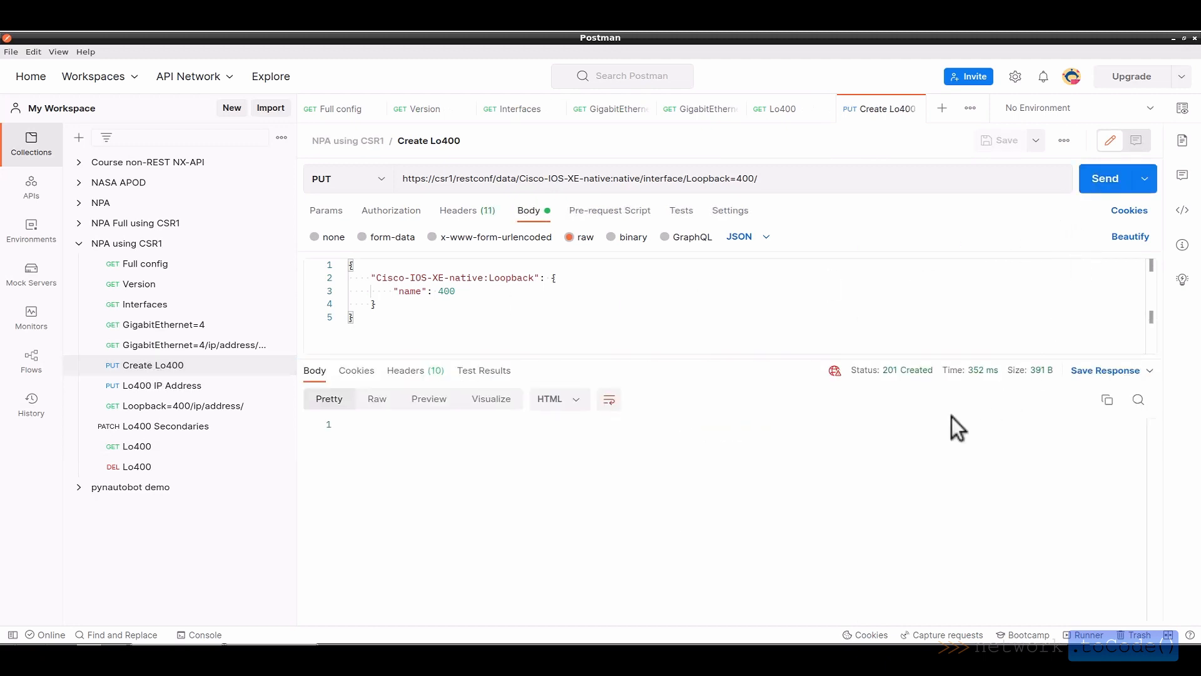
mouse_move(911, 378)
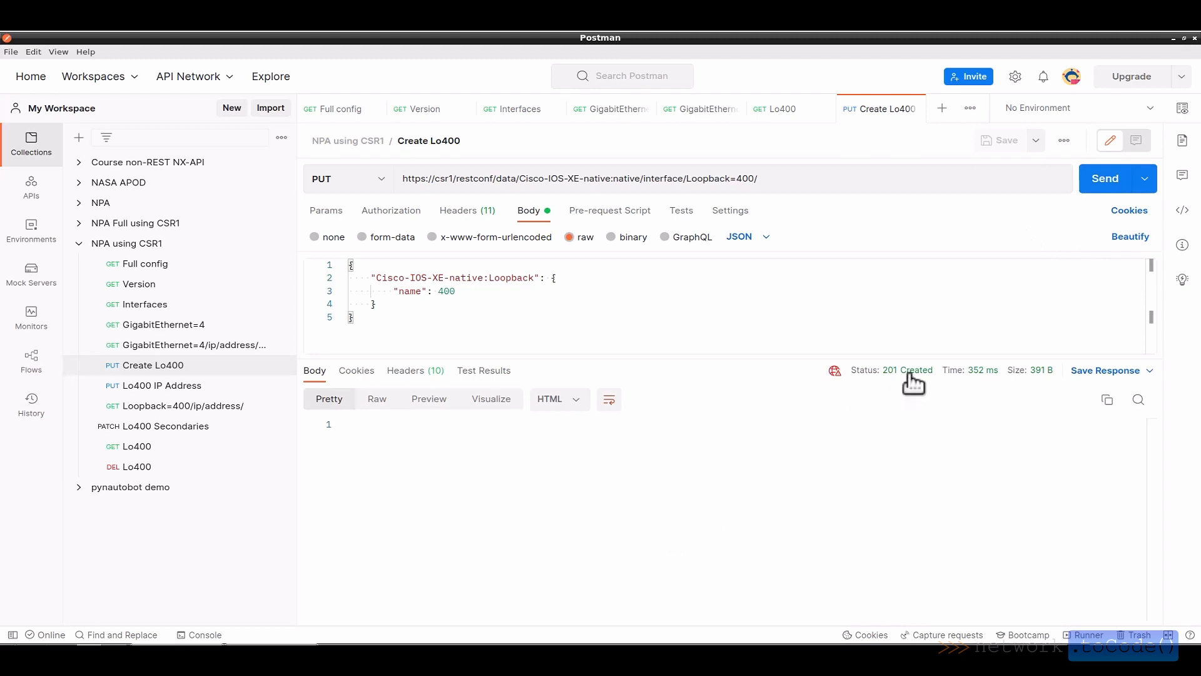
mouse_move(912, 370)
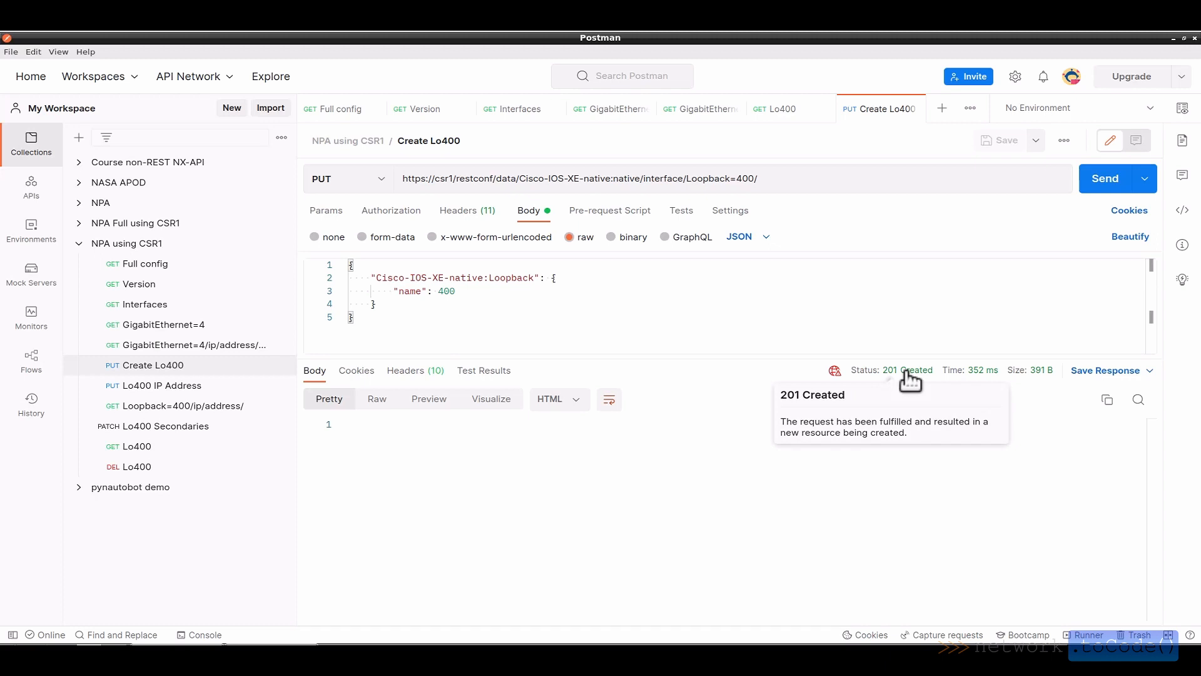
mouse_move(410, 451)
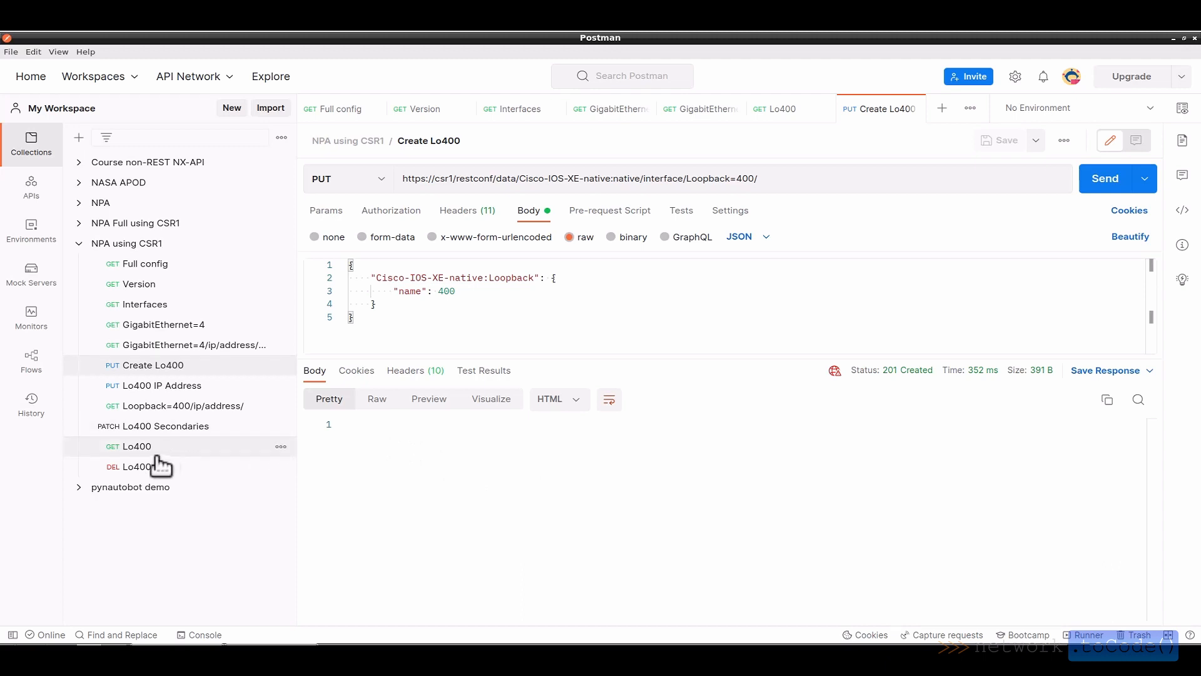
- Send GET Lo400 and receive 200 OK with Loopback 400's JSON
click(137, 446)
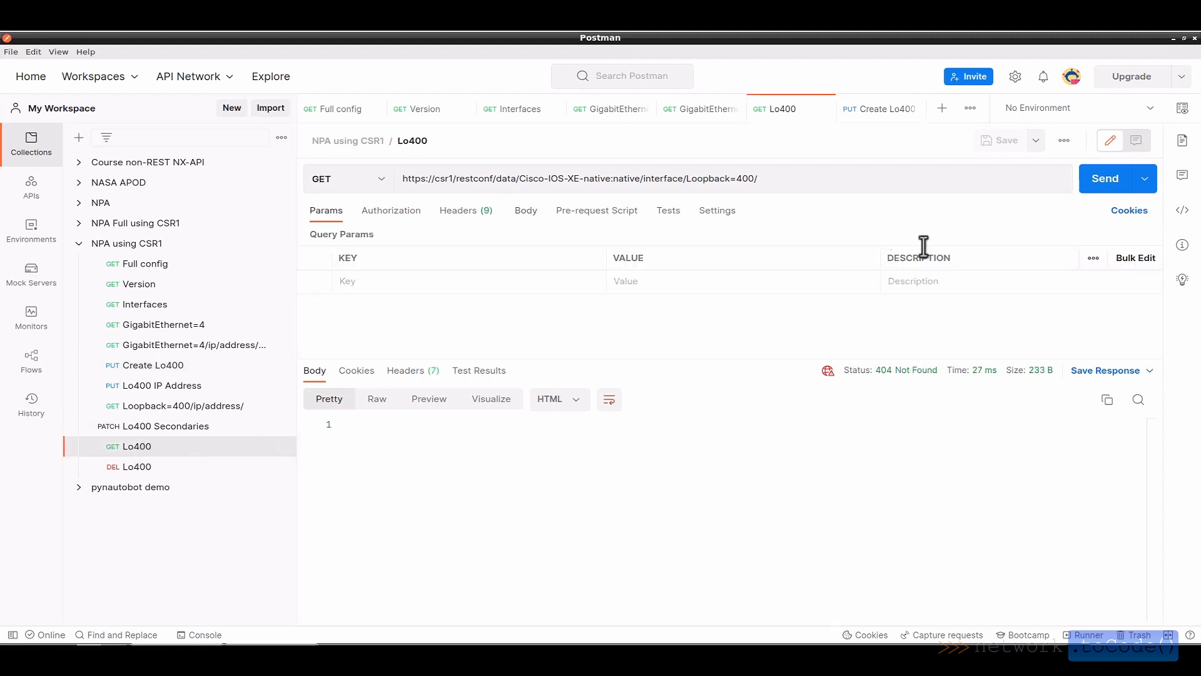
click(1104, 179)
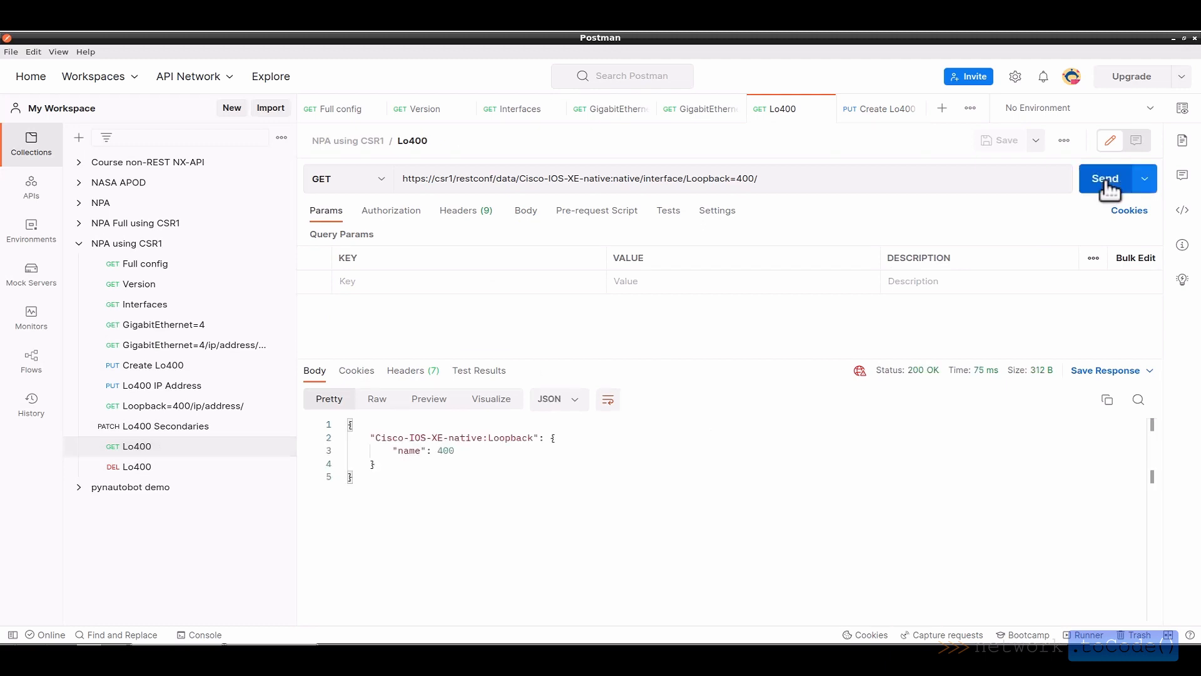
mouse_move(438, 465)
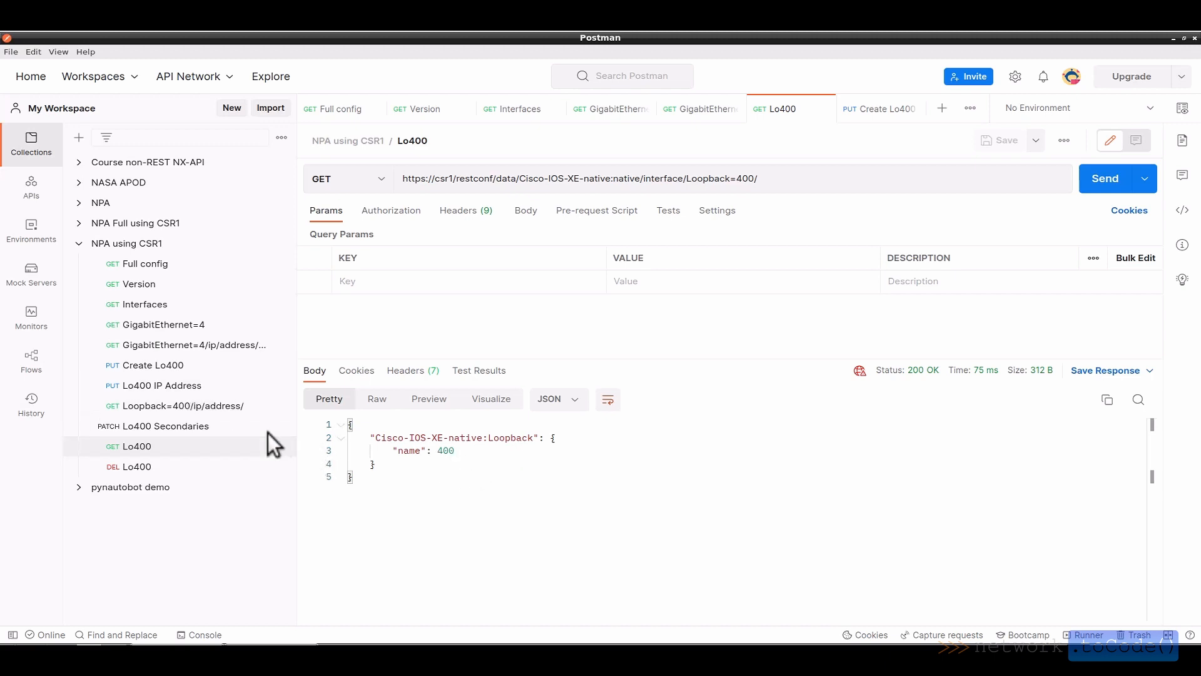
mouse_move(154, 390)
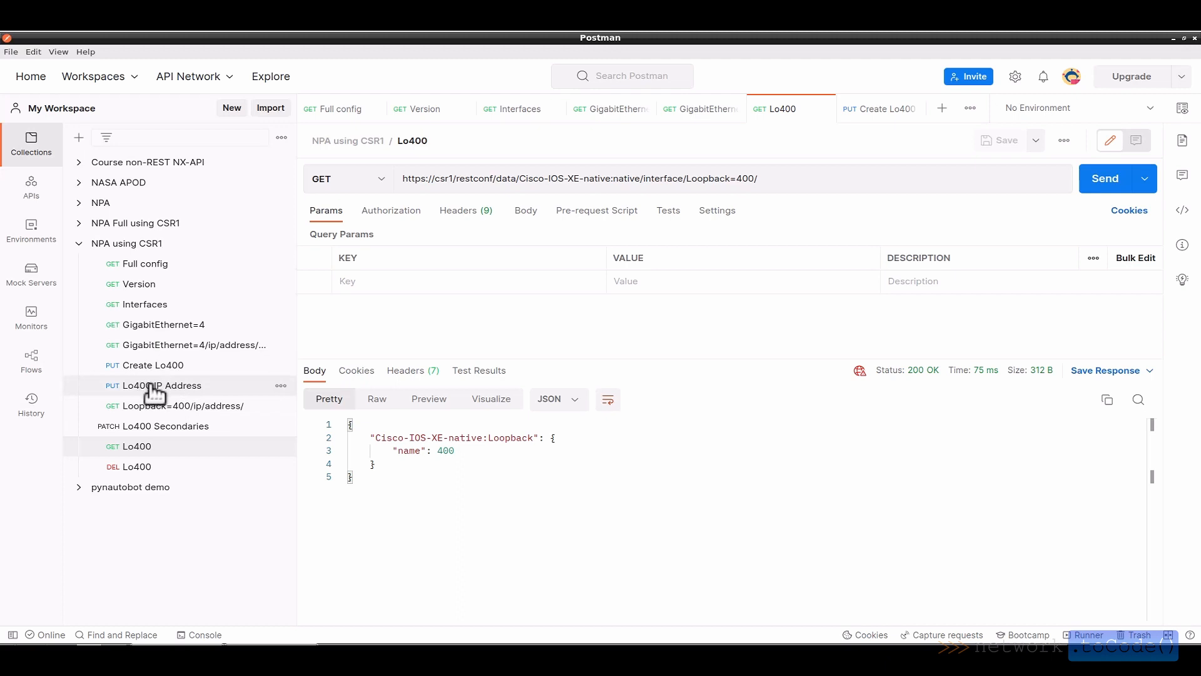
- Send the Lo400 IP Address PUT assigning 40.4.4.1 / 255.255.255.0, receiving 204 No Content
click(161, 386)
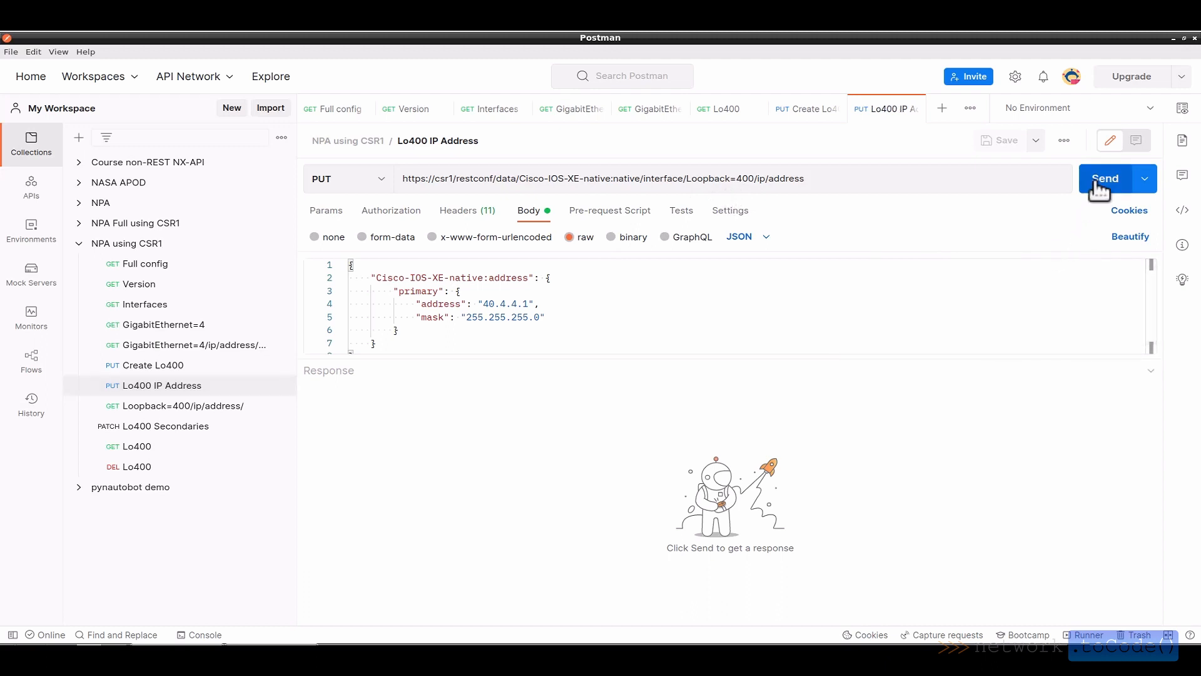
click(1105, 178)
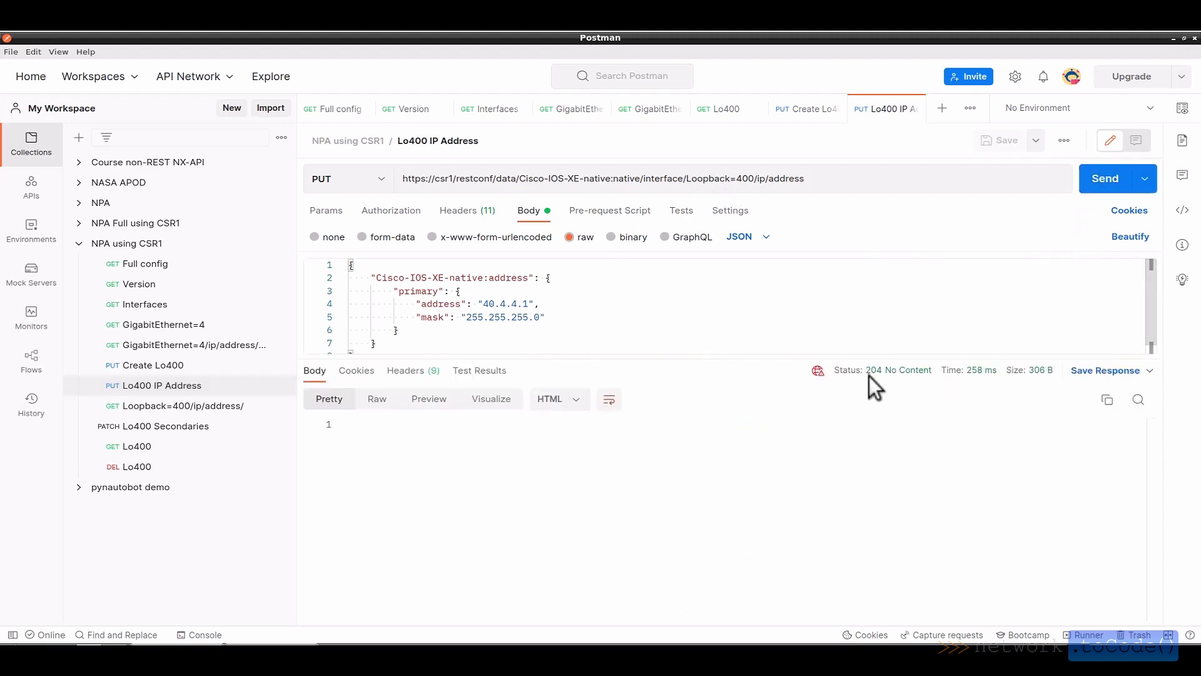
mouse_move(910, 373)
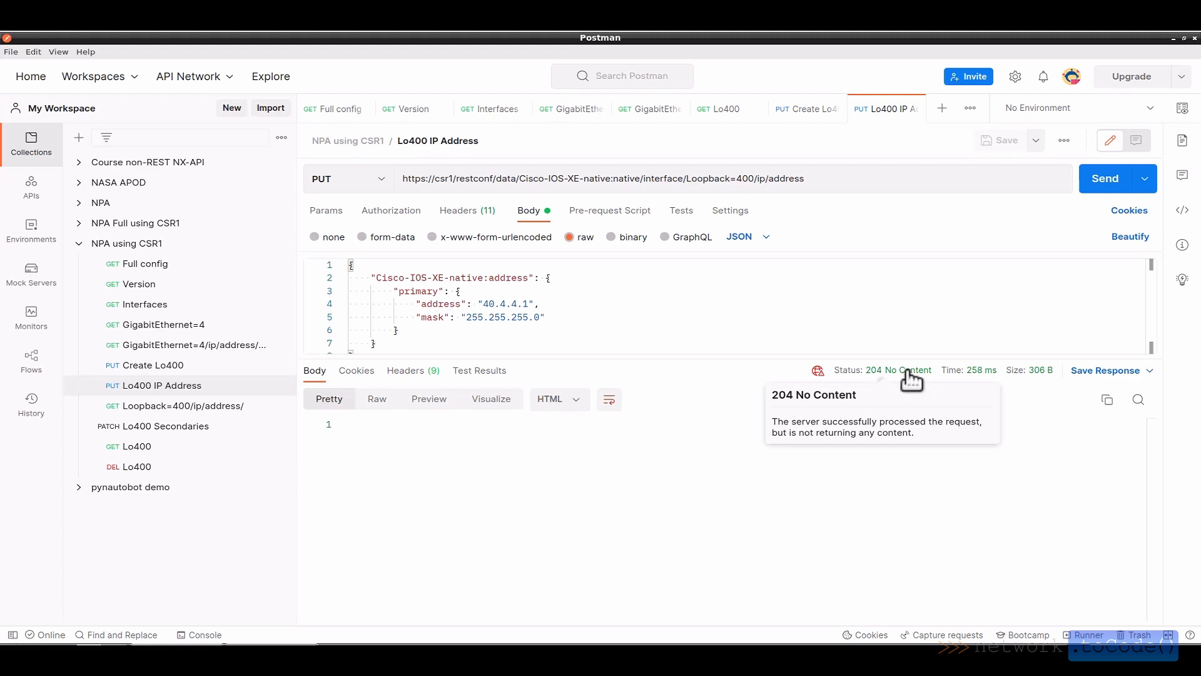
mouse_move(301, 378)
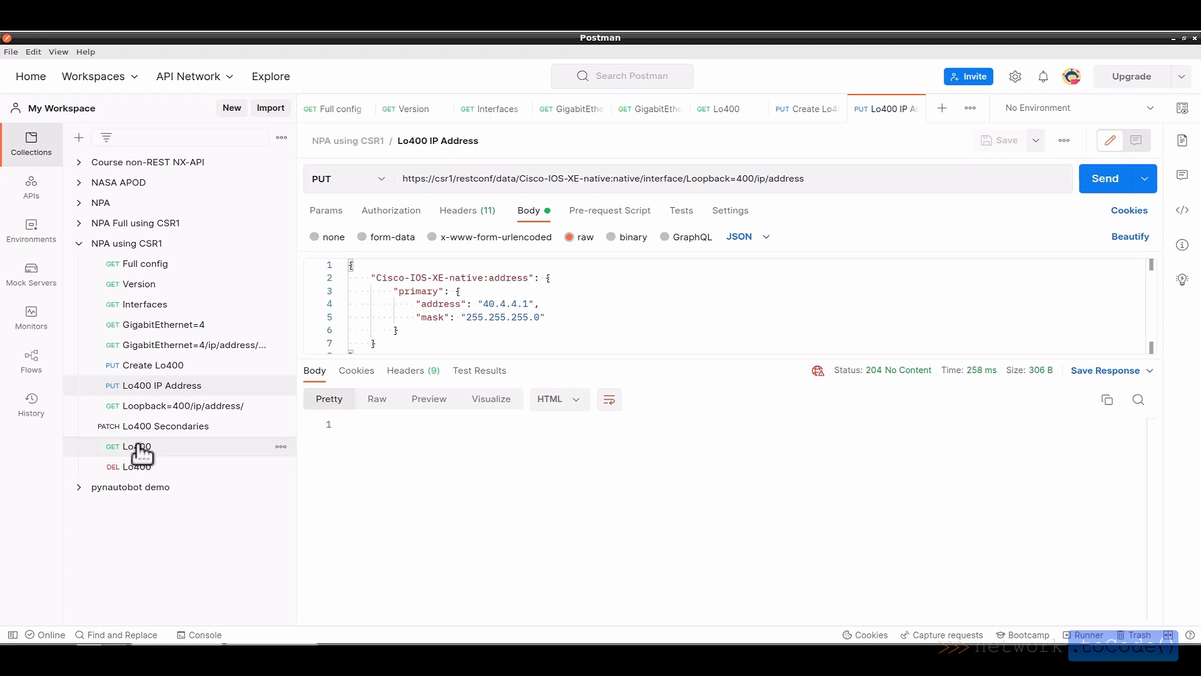
- Send GET Lo400 again, now showing primary address 40.4.4.1 with mask 255.255.255.0
click(136, 446)
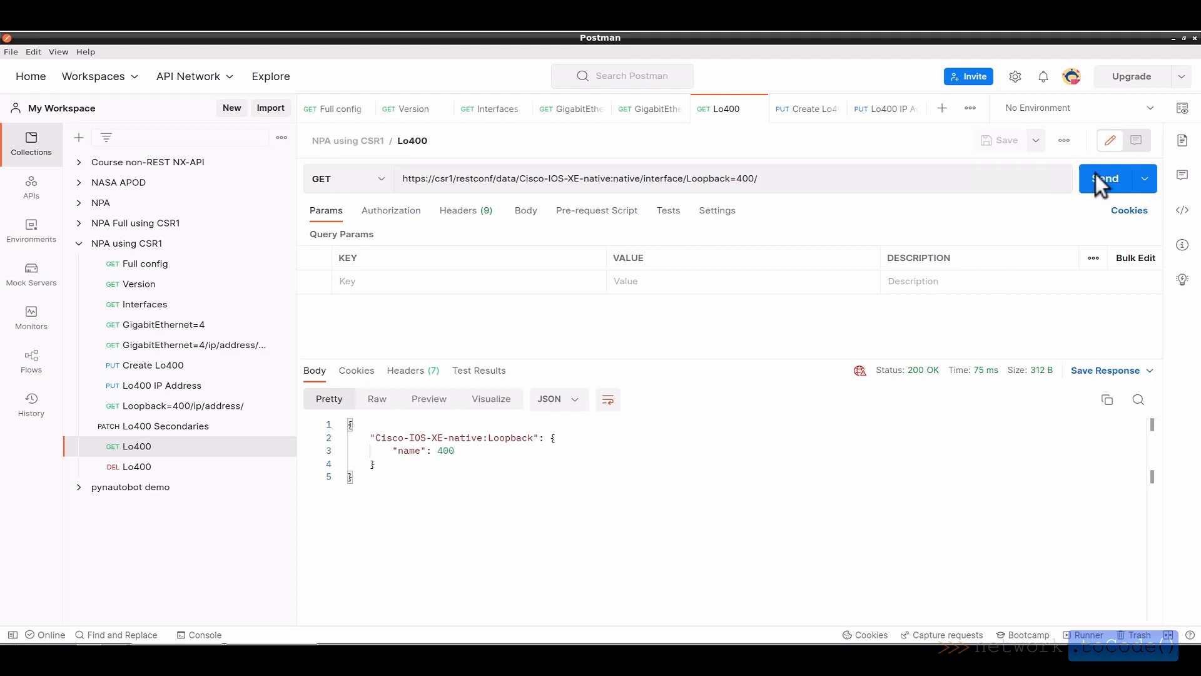
click(1105, 179)
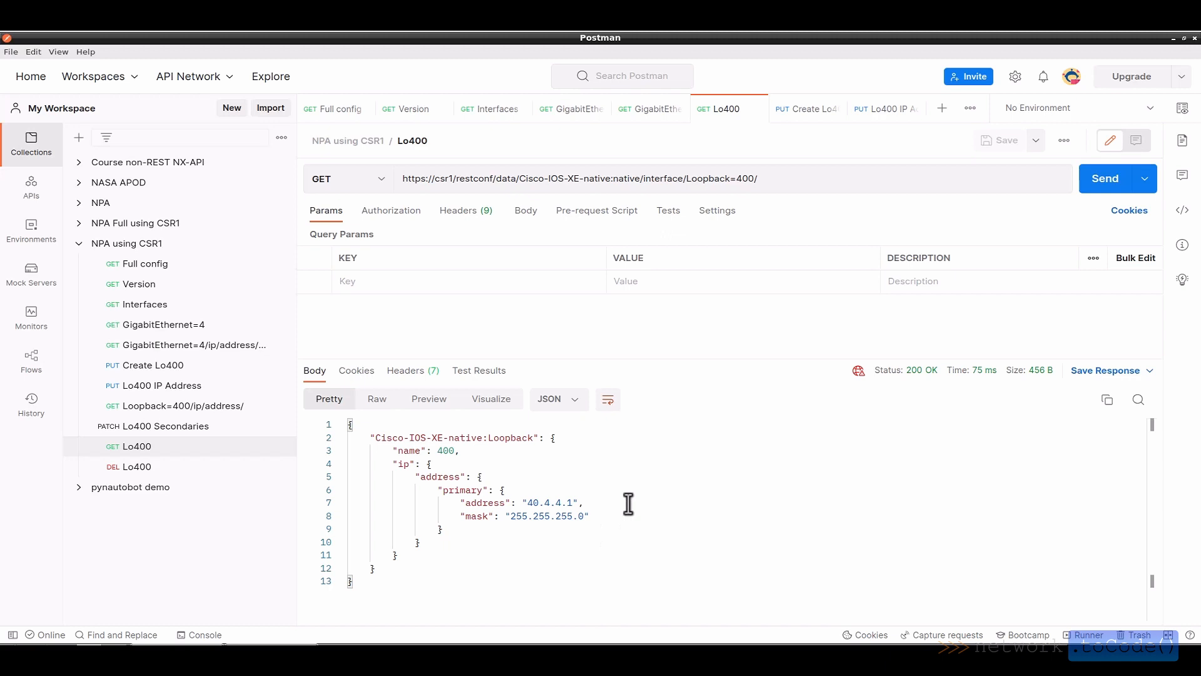
mouse_move(623, 520)
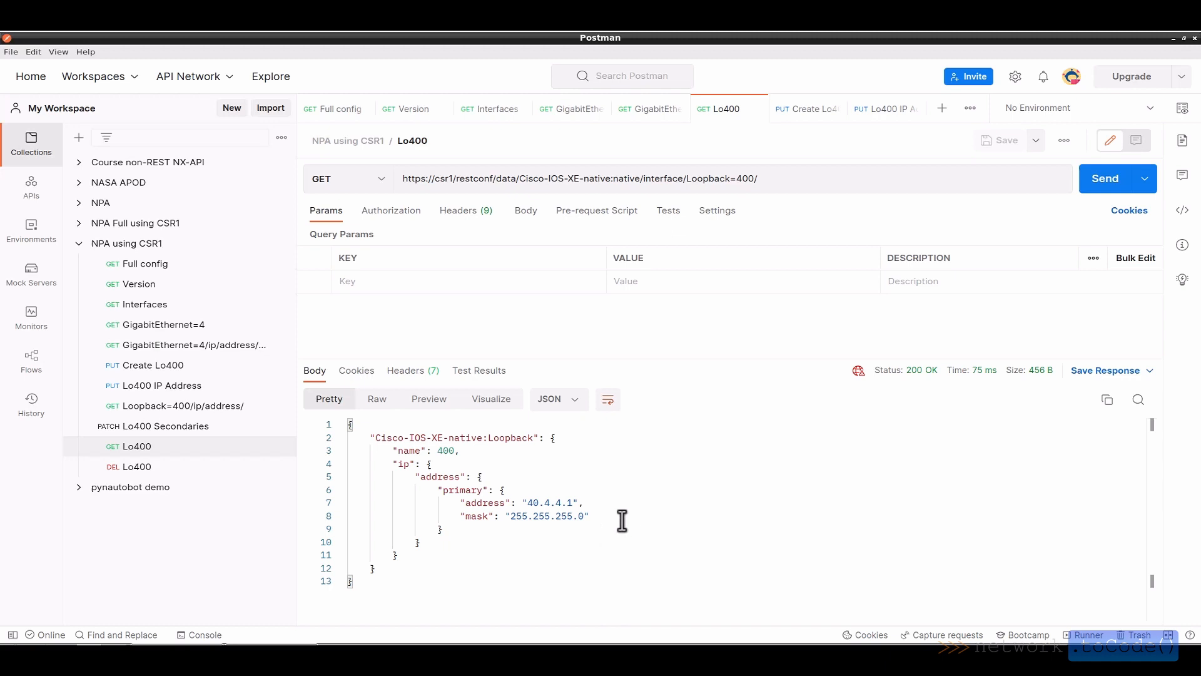
mouse_move(535, 409)
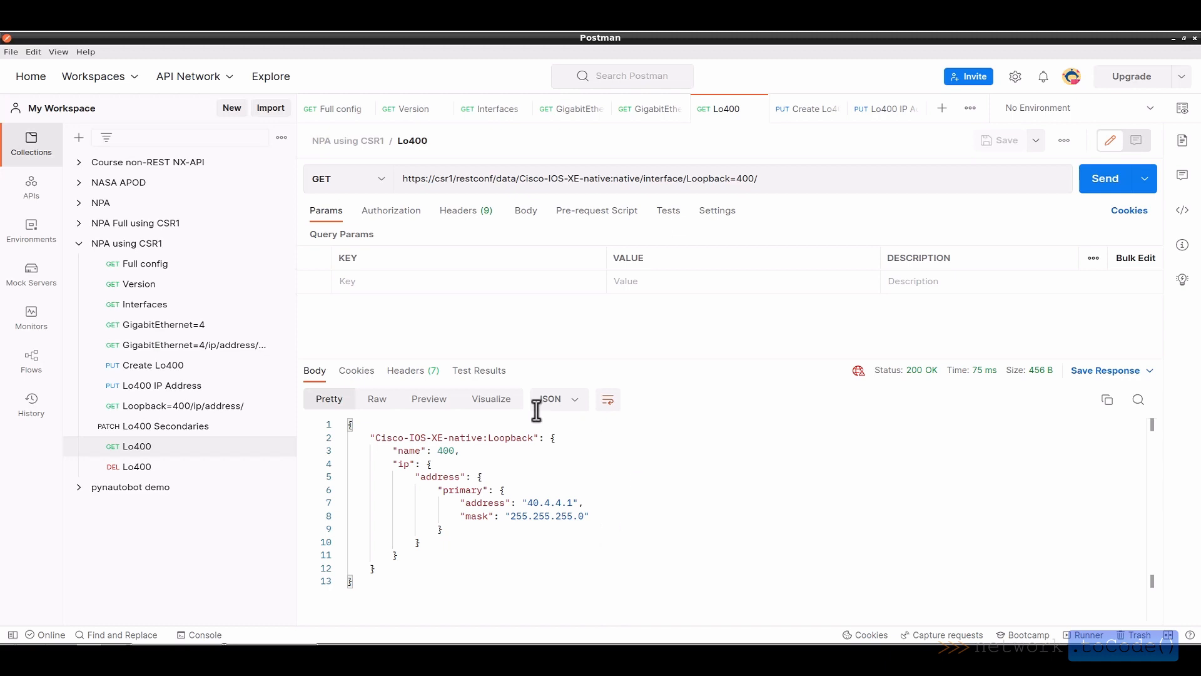
- Send GET Loopback=400/ip/address showing only primary 40.4.4.1, then select Lo400 Secondaries
click(183, 406)
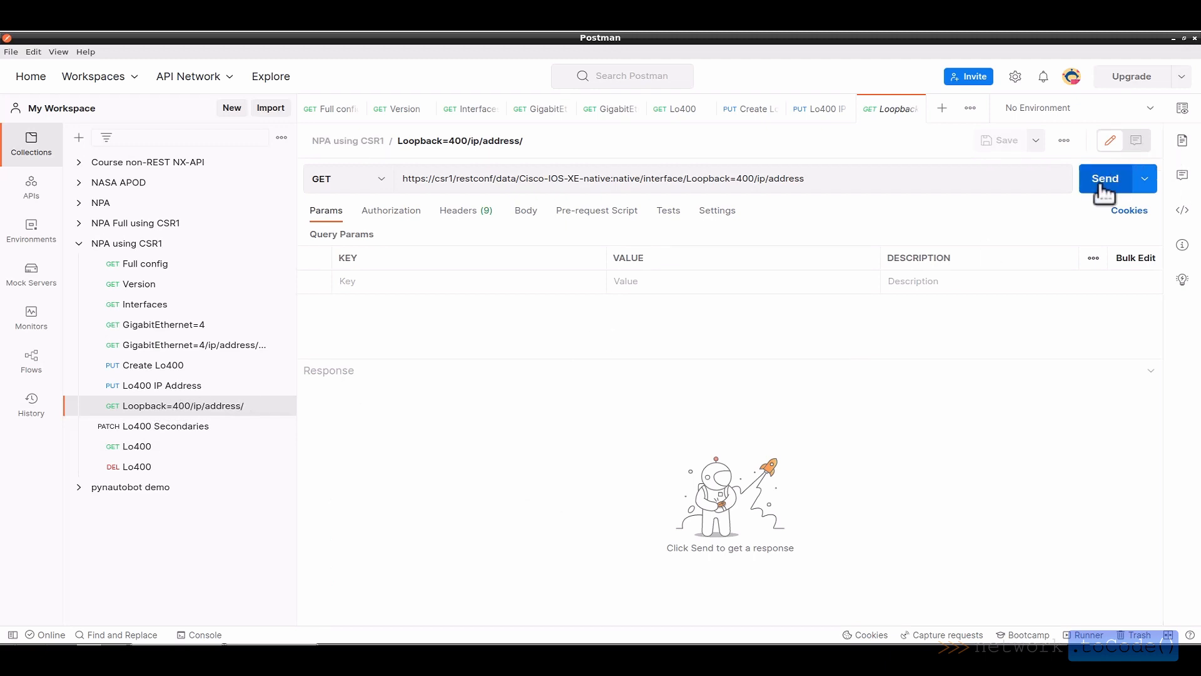
click(1105, 178)
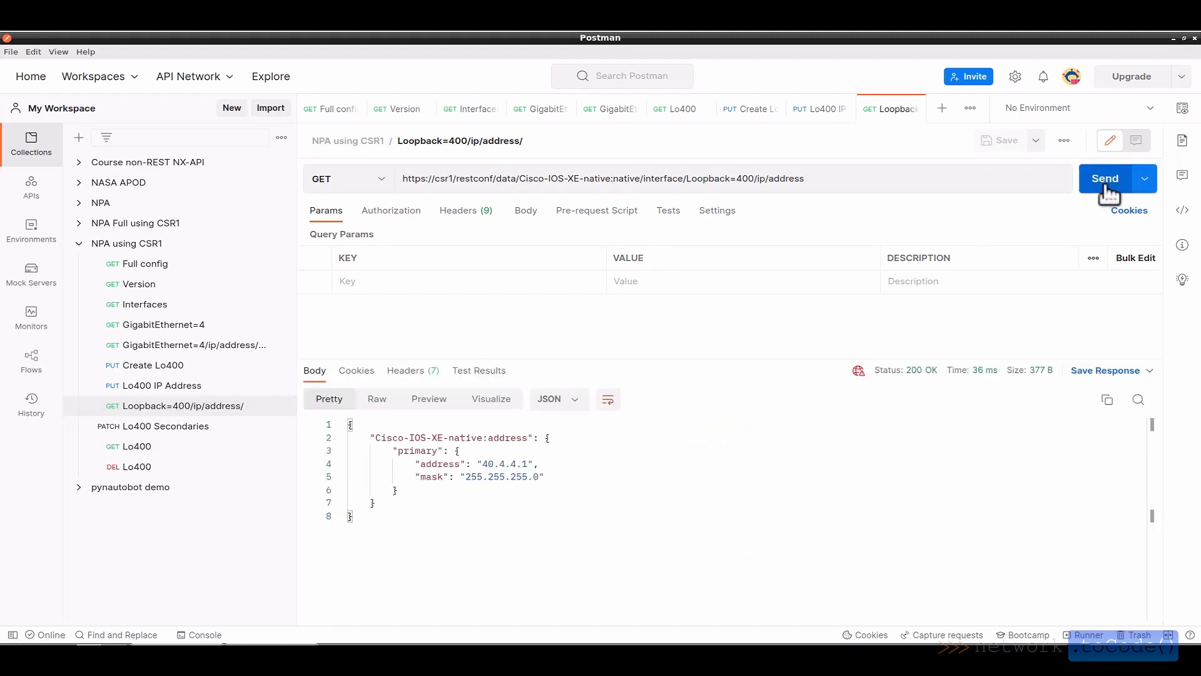
mouse_move(648, 473)
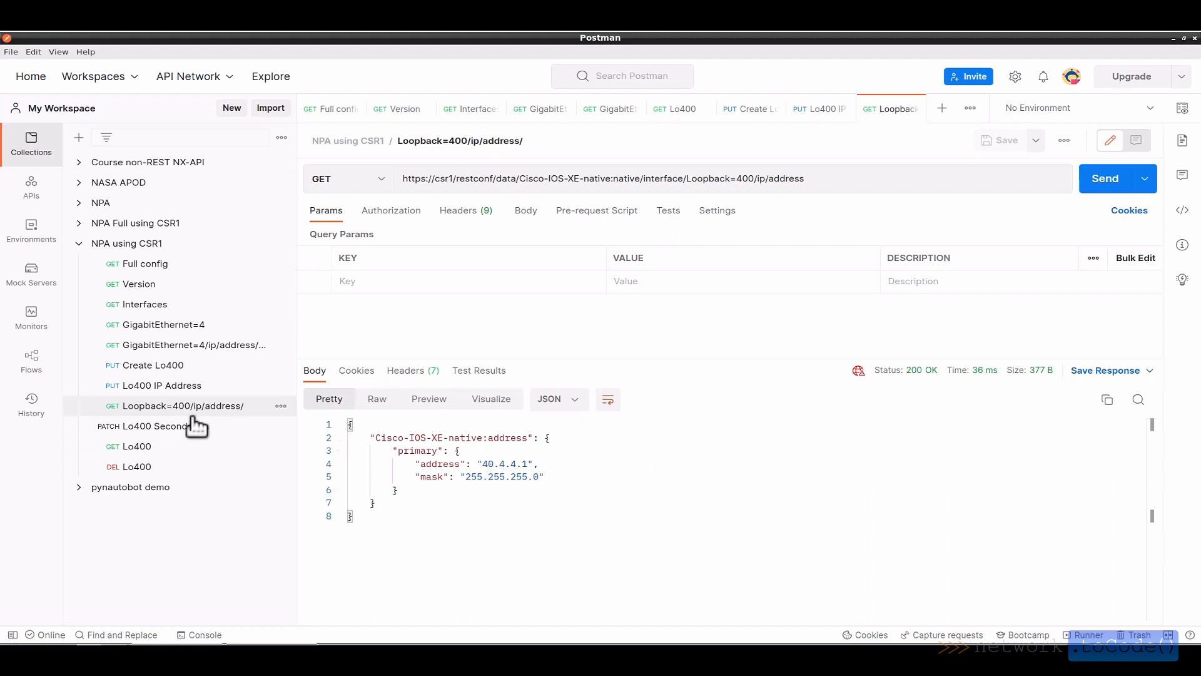
mouse_move(186, 433)
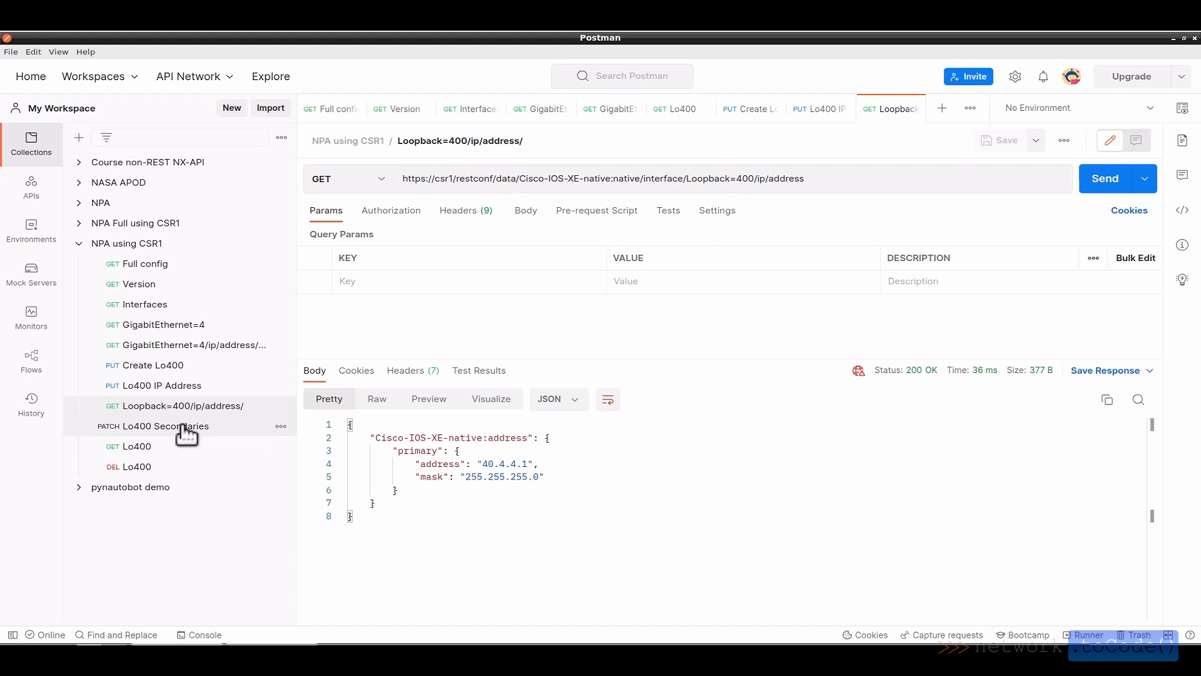
click(165, 425)
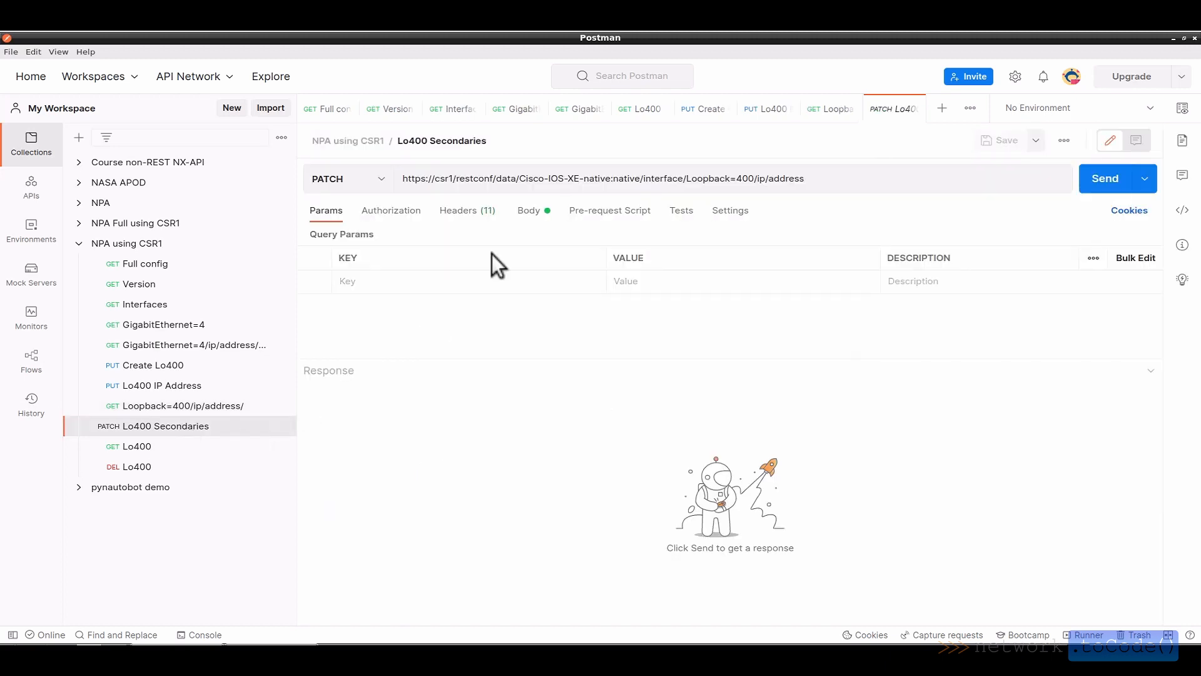
- Review the PATCH body's secondary addresses (40.40.4.1/255.255.255.0) and send it, receiving 204 No Content
click(528, 210)
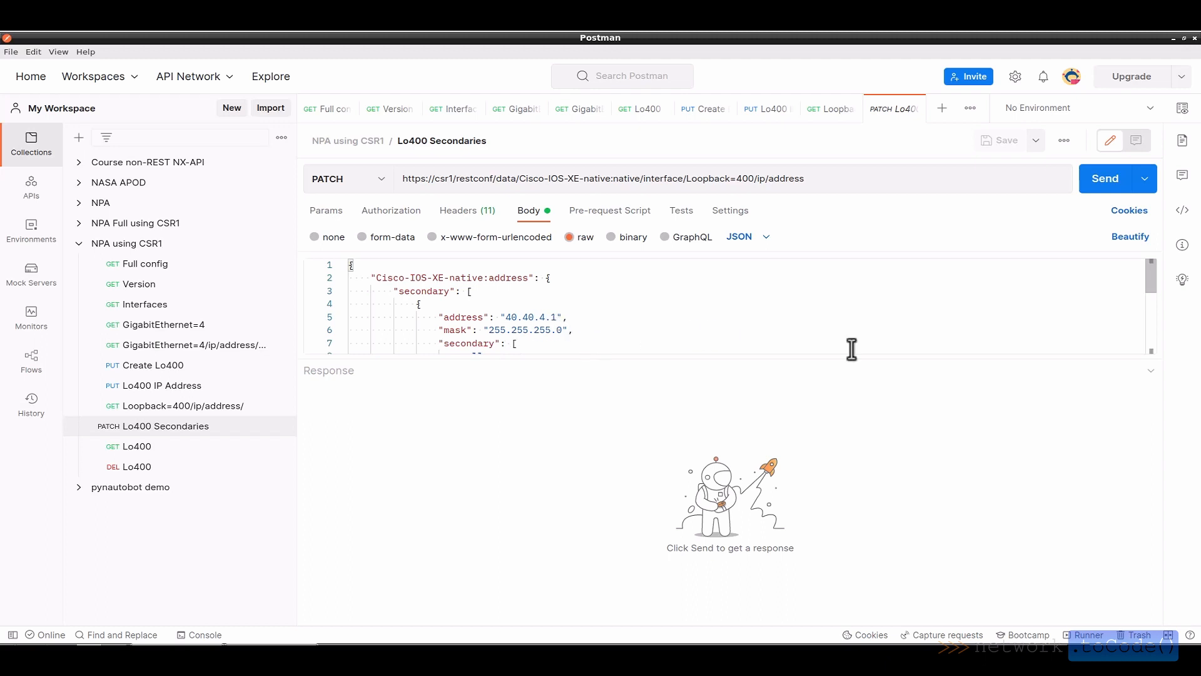
scroll(down, 3)
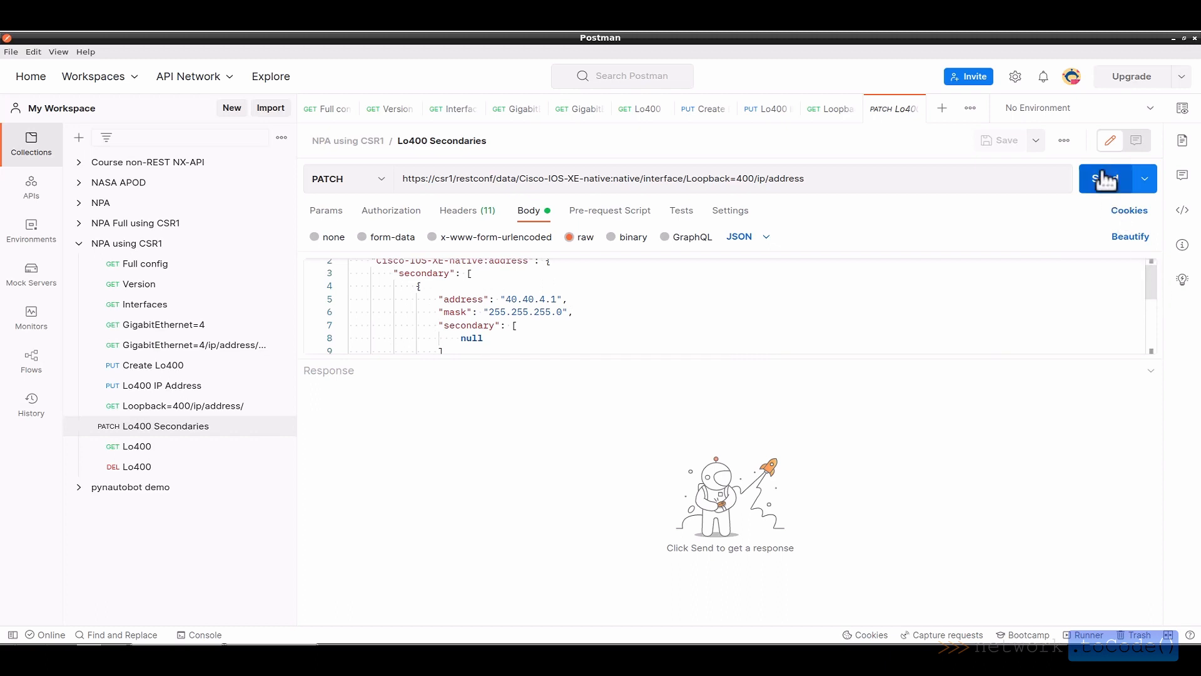
click(1105, 179)
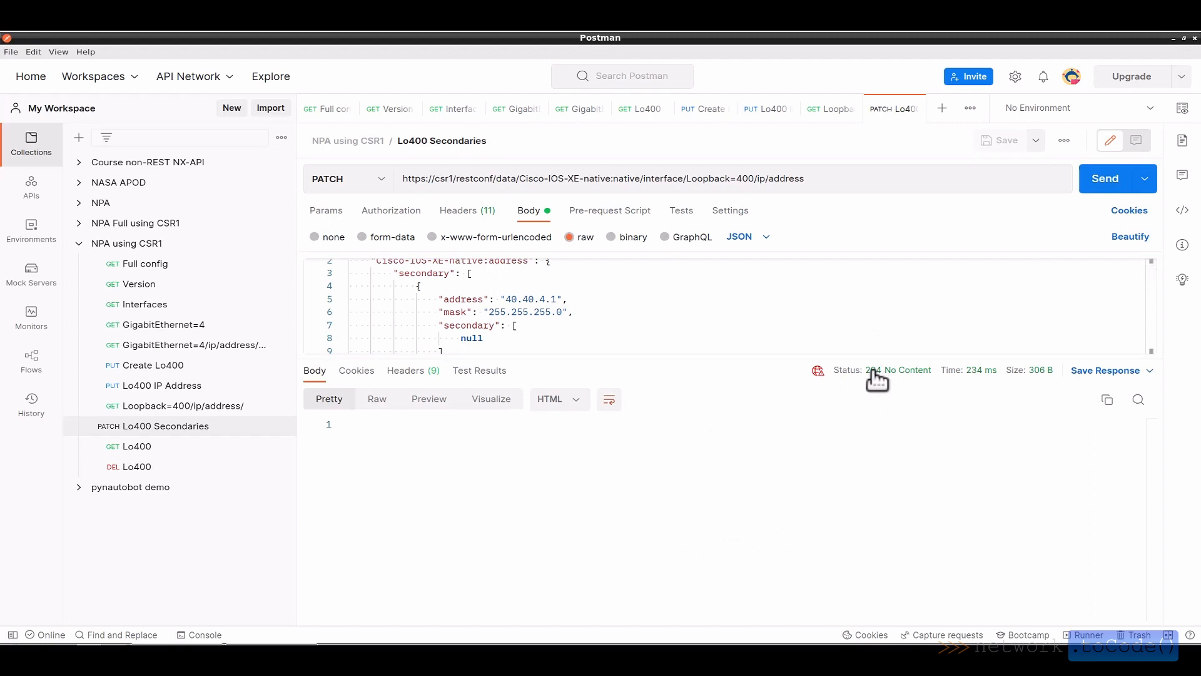
mouse_move(877, 373)
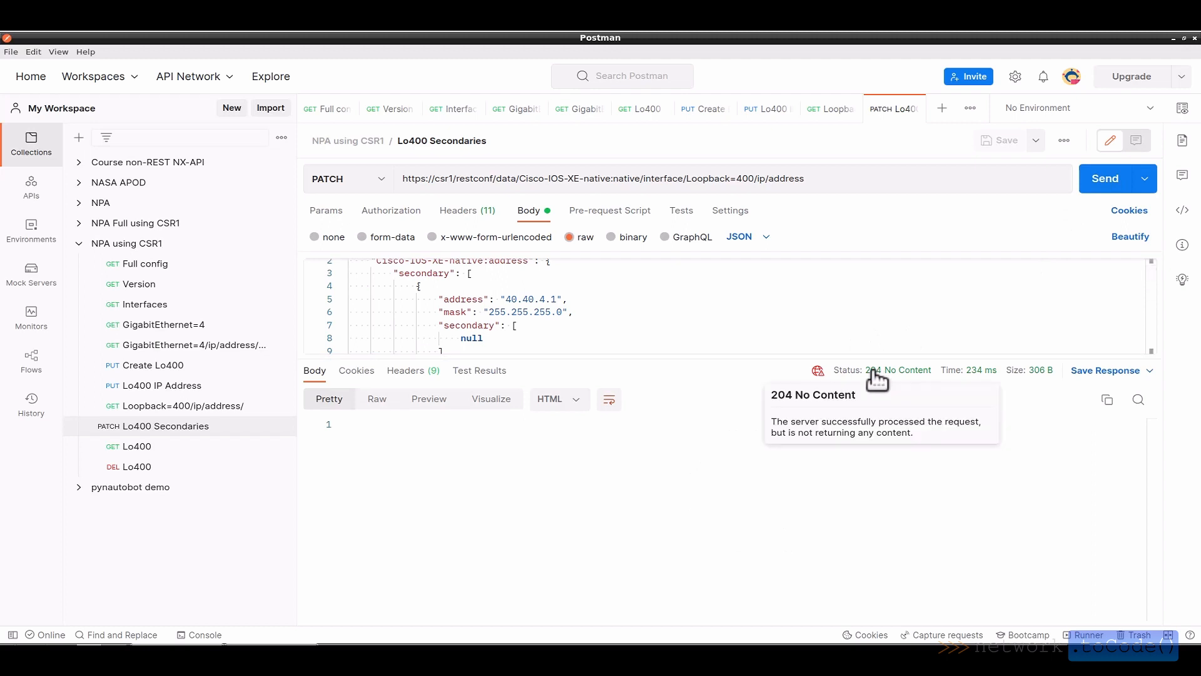
mouse_move(161, 454)
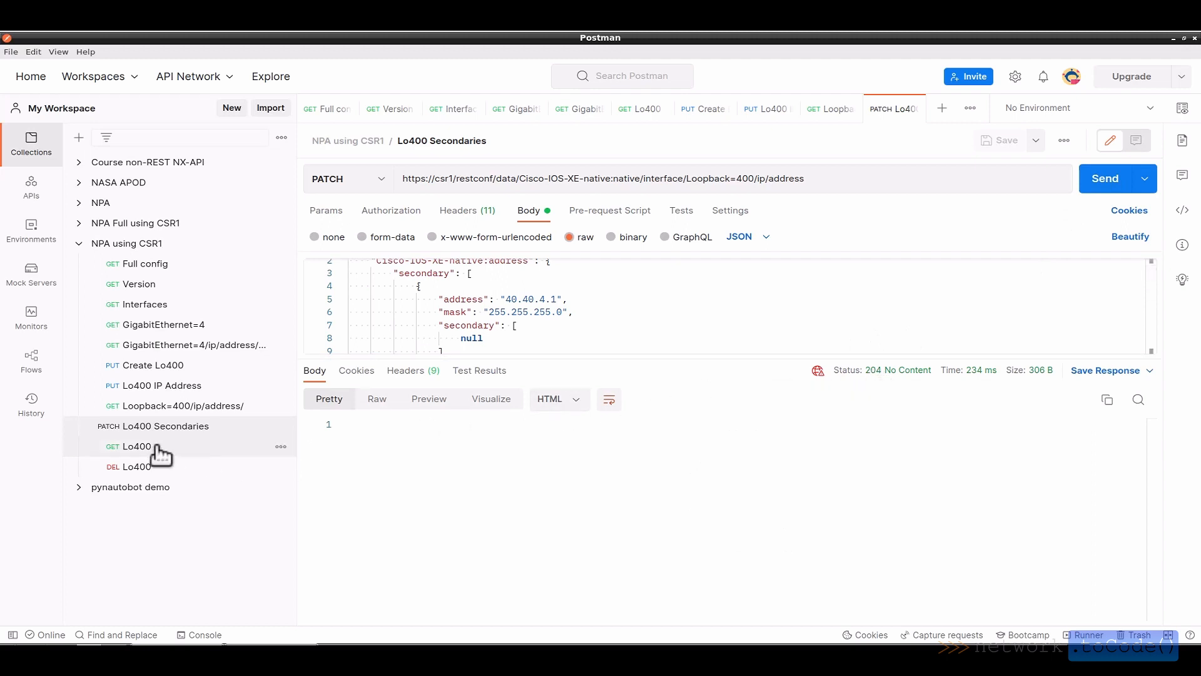
- Re-fetch Loopback400 and review the JSON showing secondaries 40.40.4.1 and 40.40.5.1 with primary 40.4.4.1
click(136, 445)
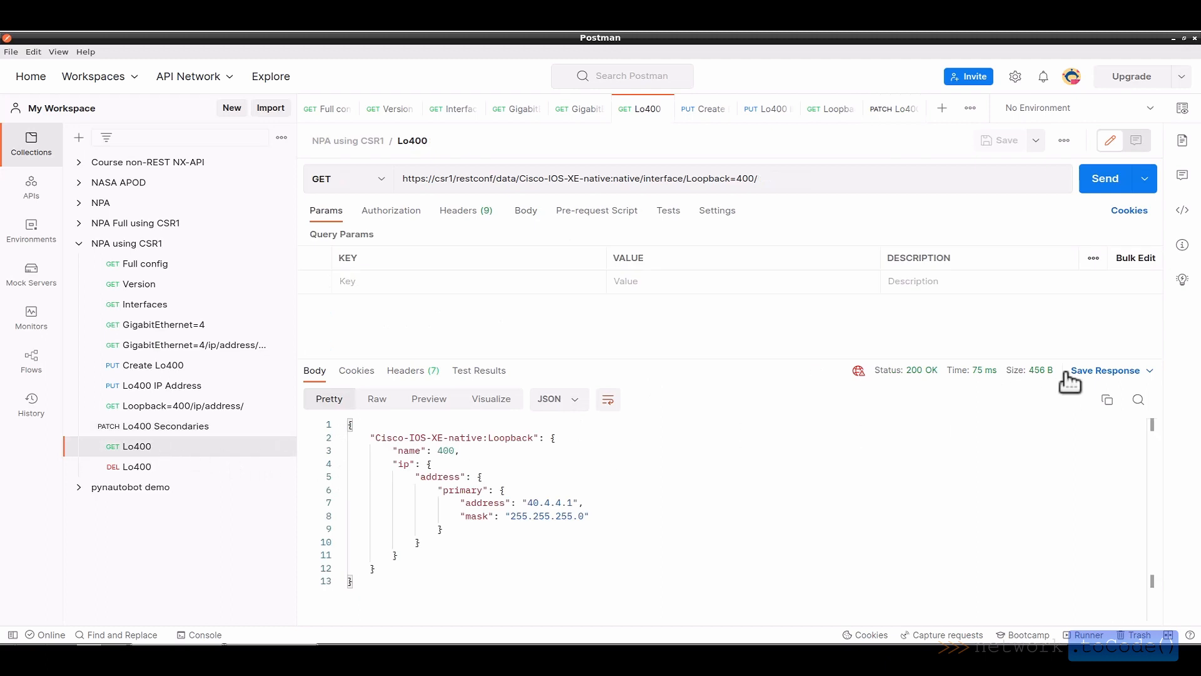
mouse_move(1106, 200)
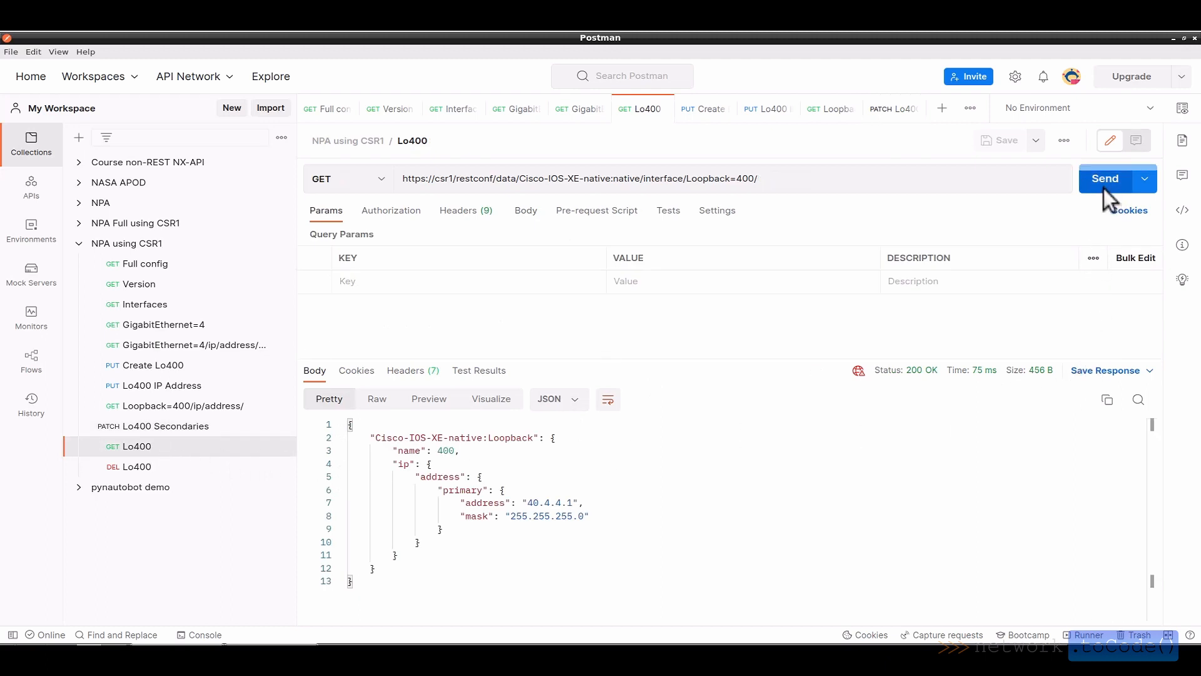
click(1105, 177)
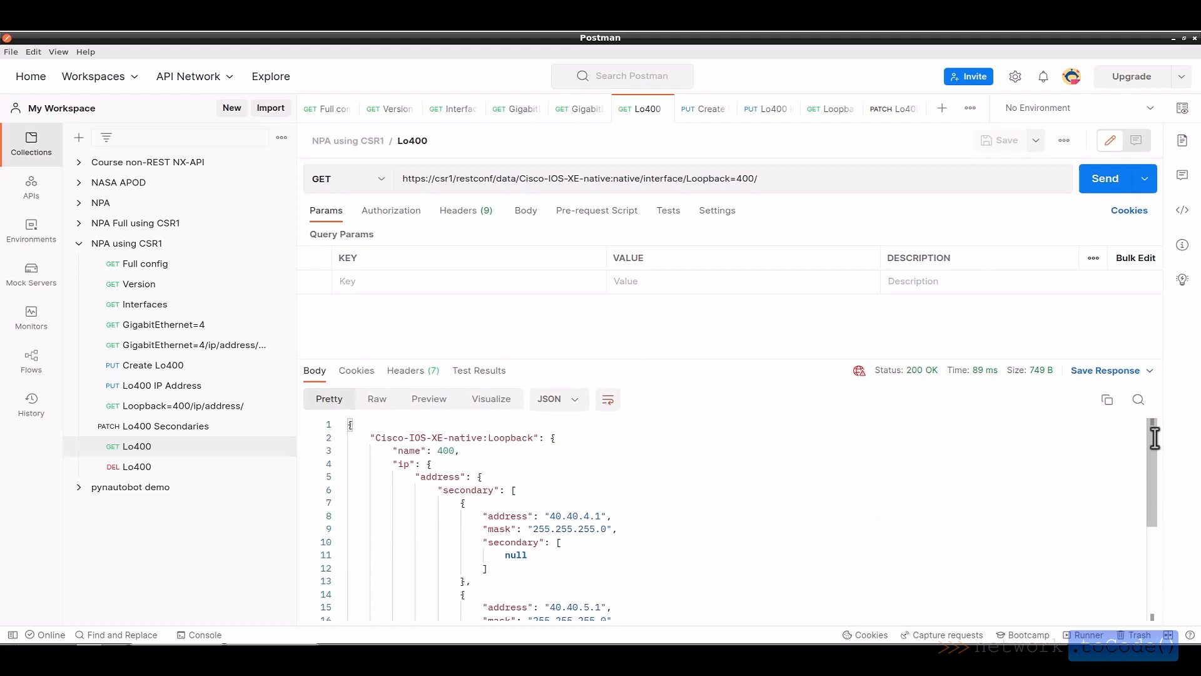
mouse_move(1150, 472)
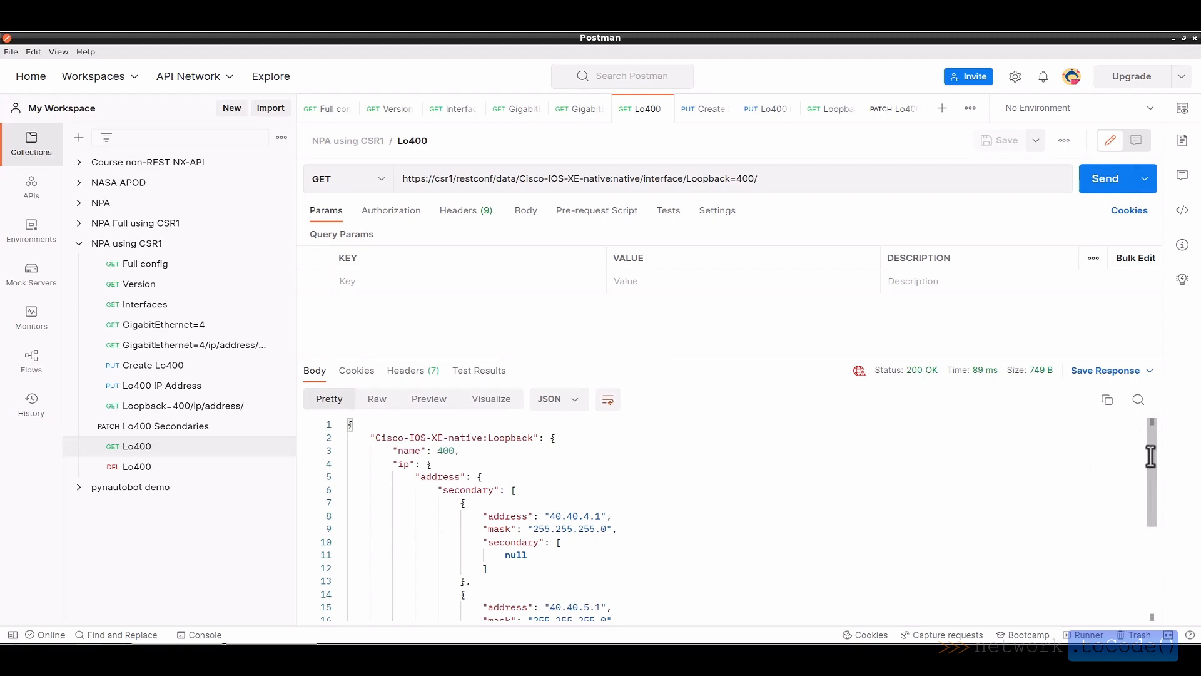
scroll(down, 3)
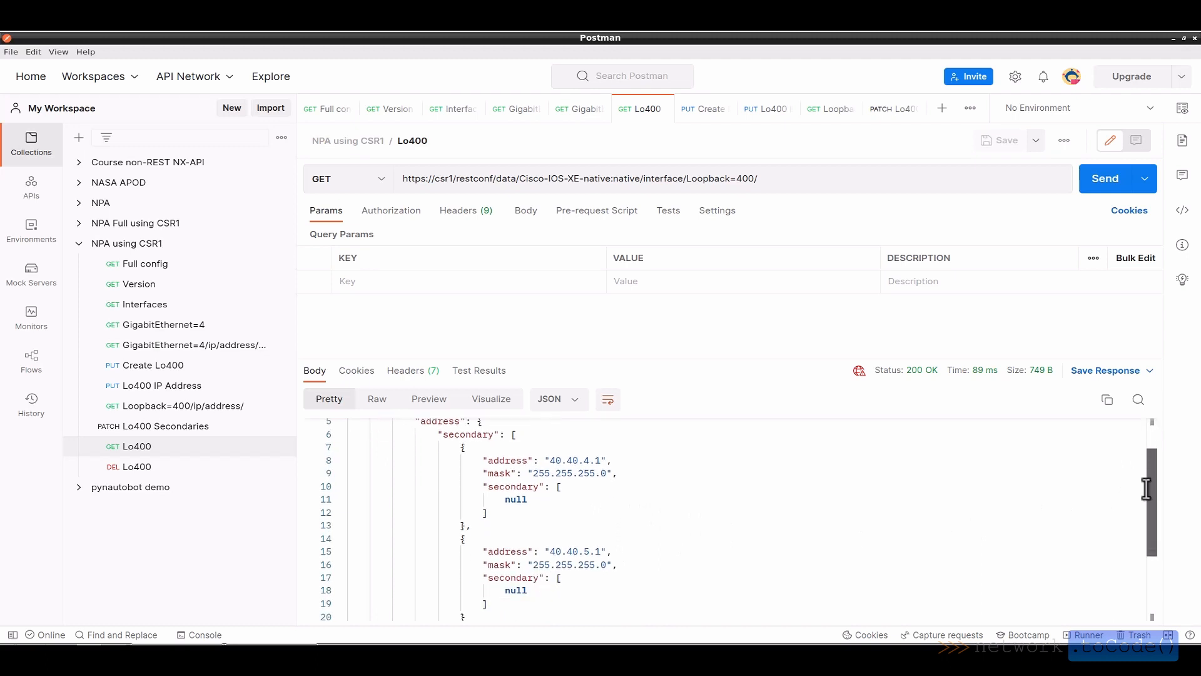
scroll(down, 3)
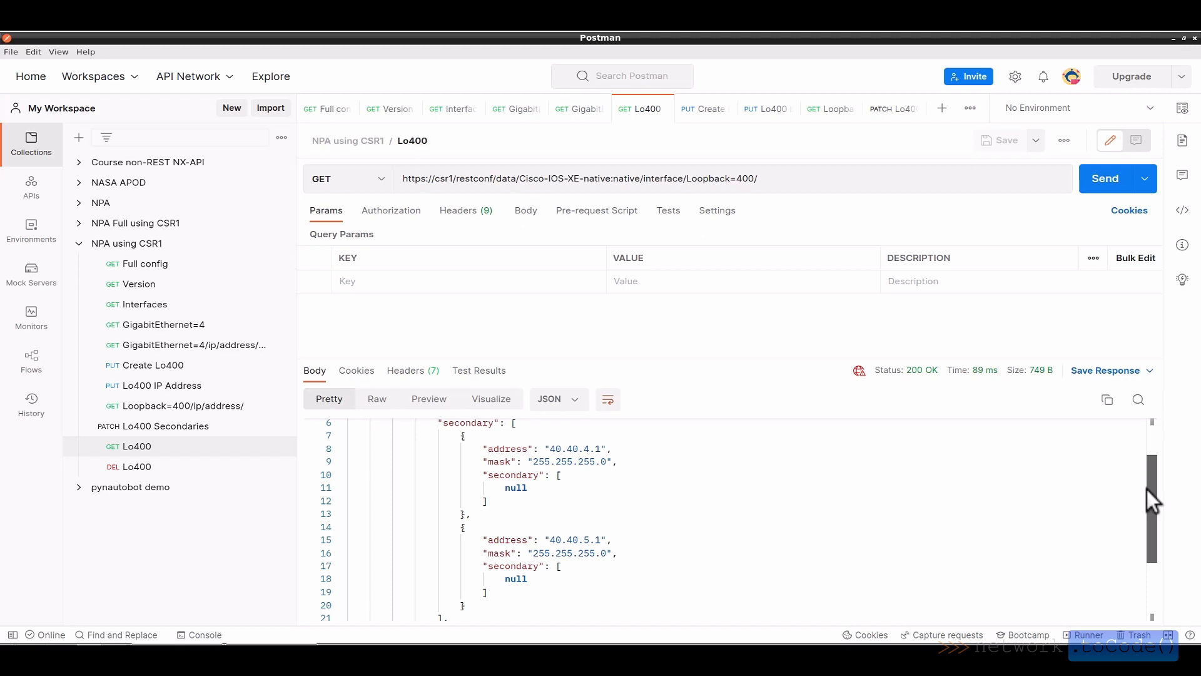
scroll(down, 3)
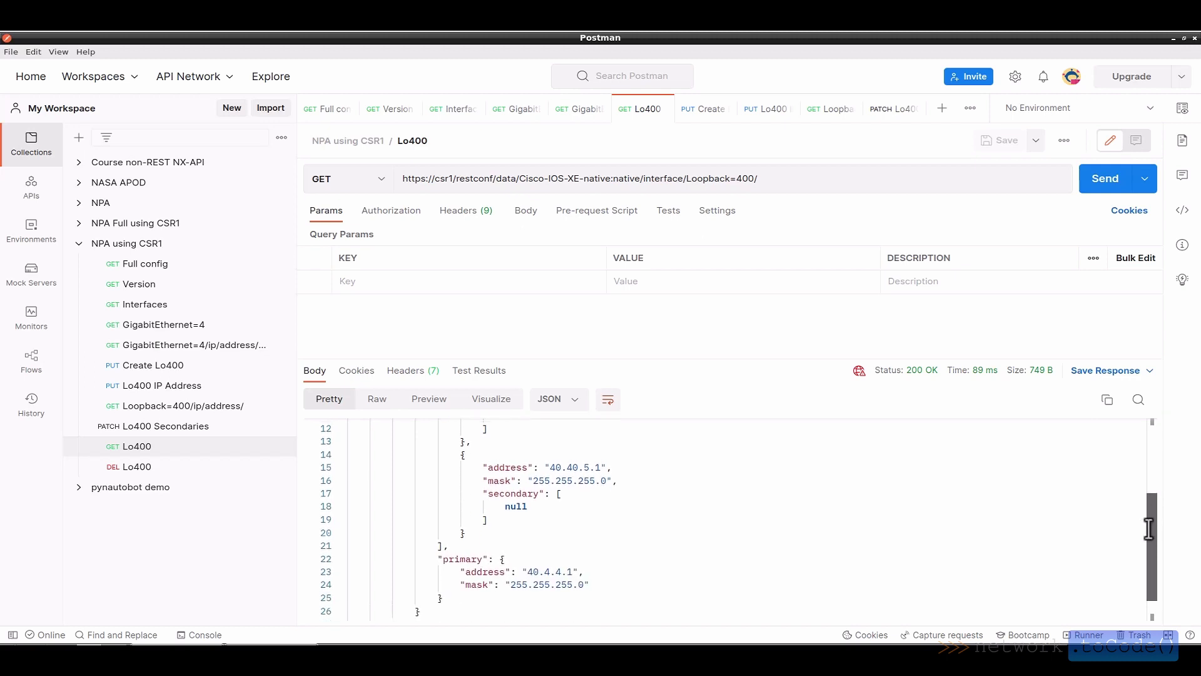
mouse_move(1146, 541)
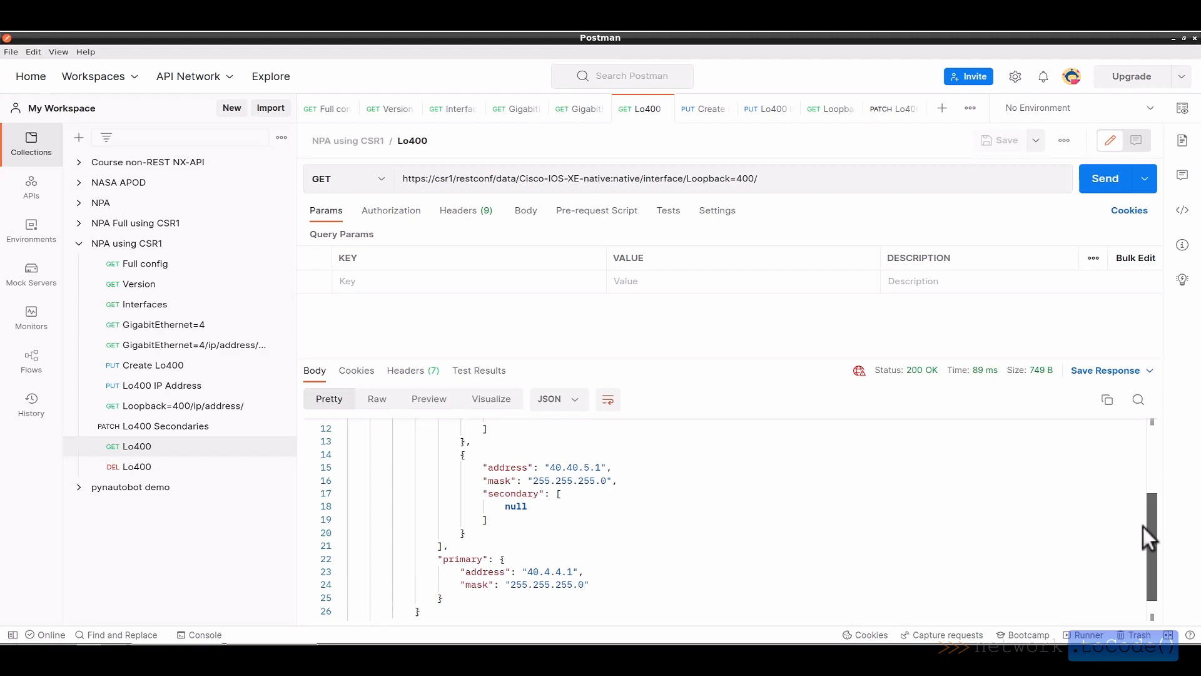
mouse_move(125, 426)
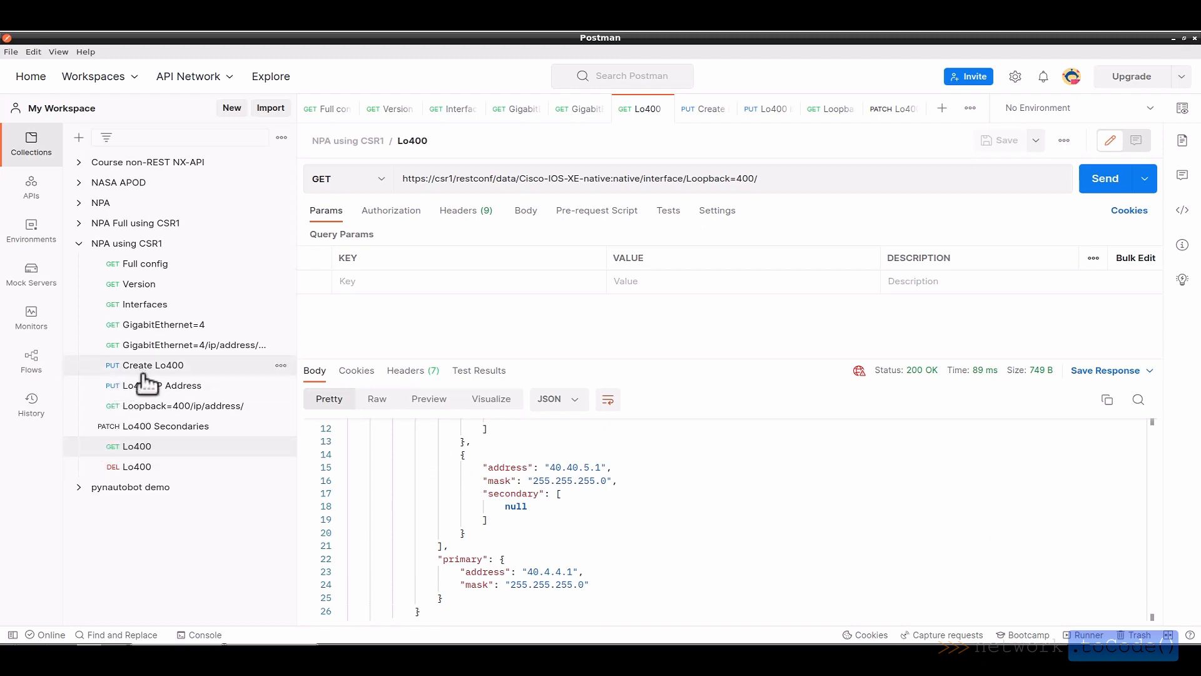
mouse_move(154, 400)
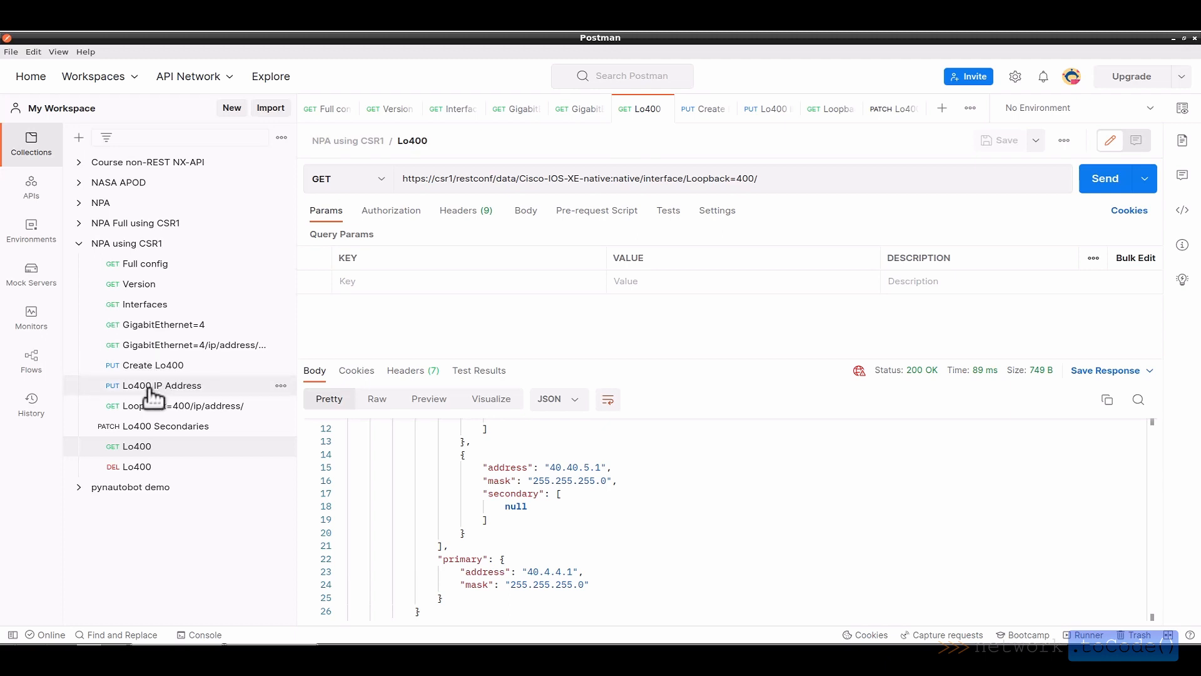
- Send the PUT replacing Loopback400's addresses, then GET it to confirm only primary 40.4.4.1 remains
click(161, 385)
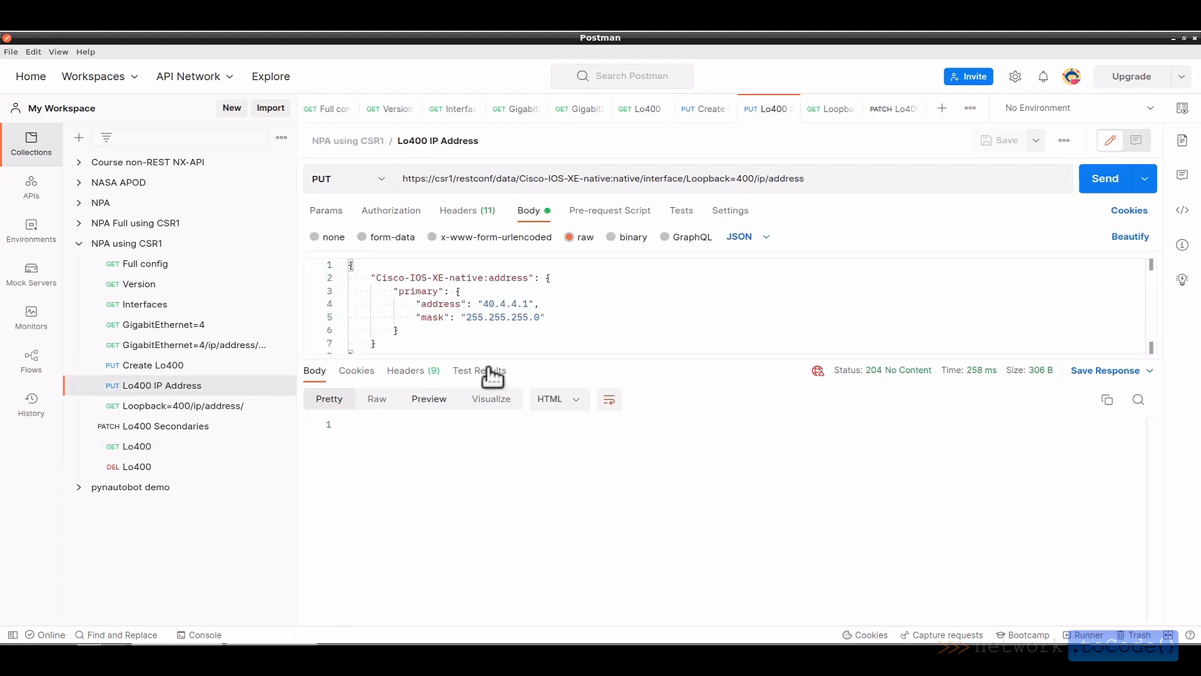
mouse_move(1113, 182)
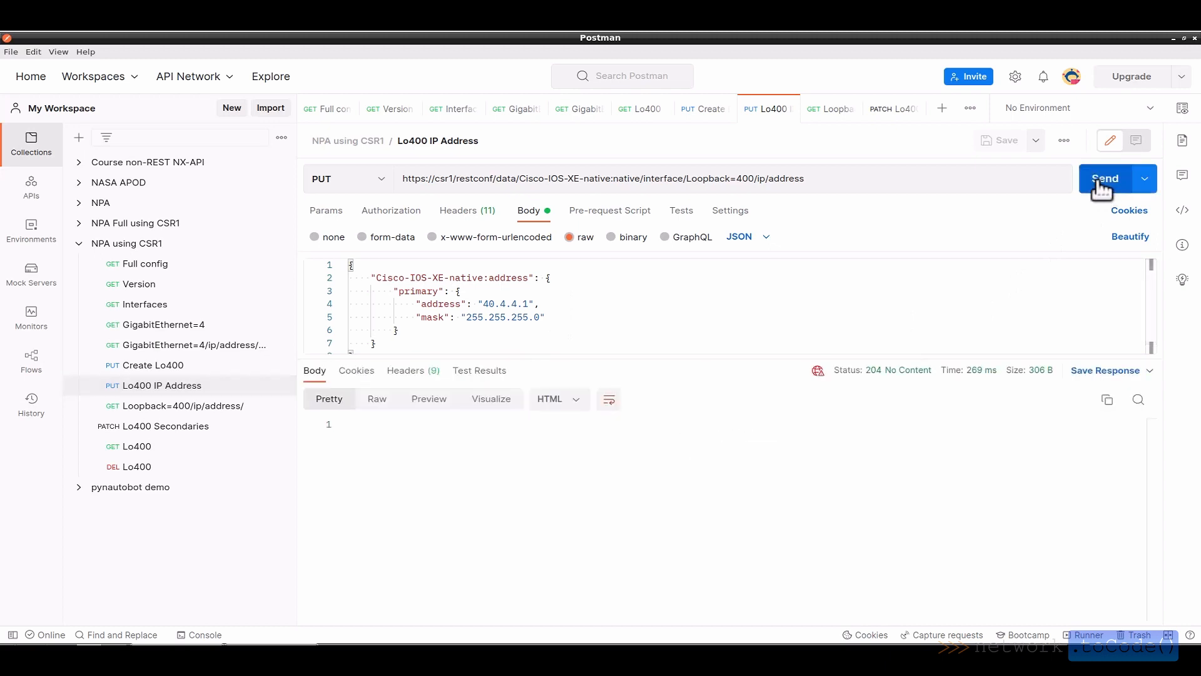
mouse_move(863, 390)
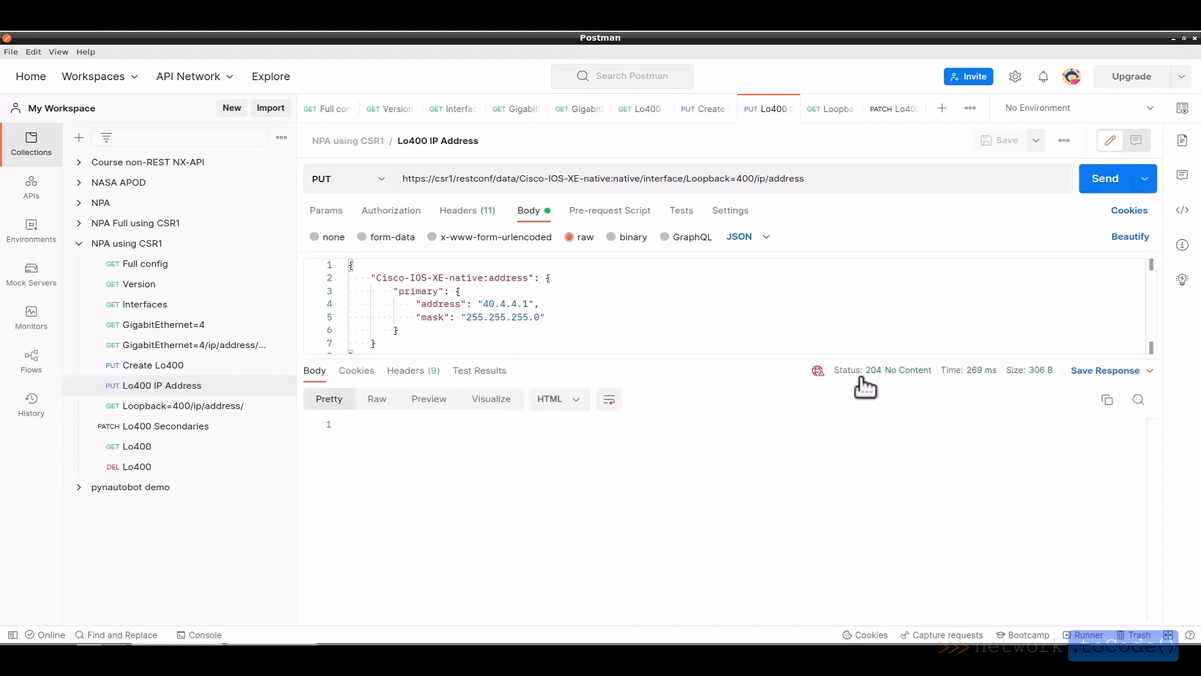
mouse_move(166, 466)
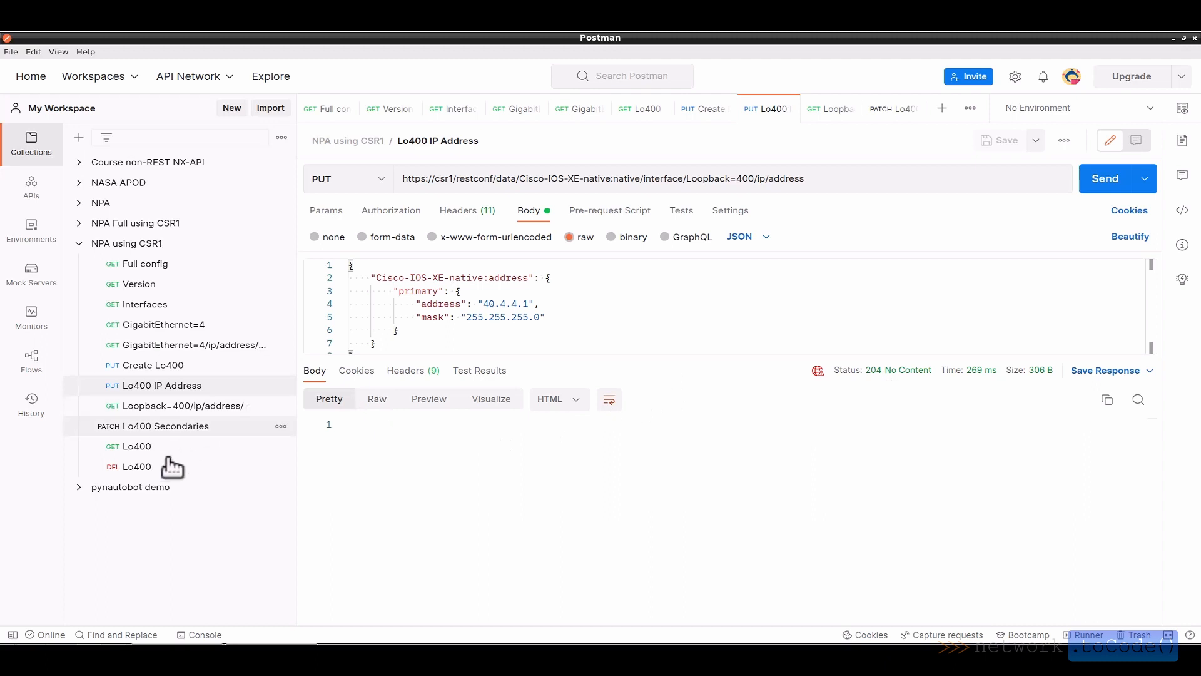
click(136, 446)
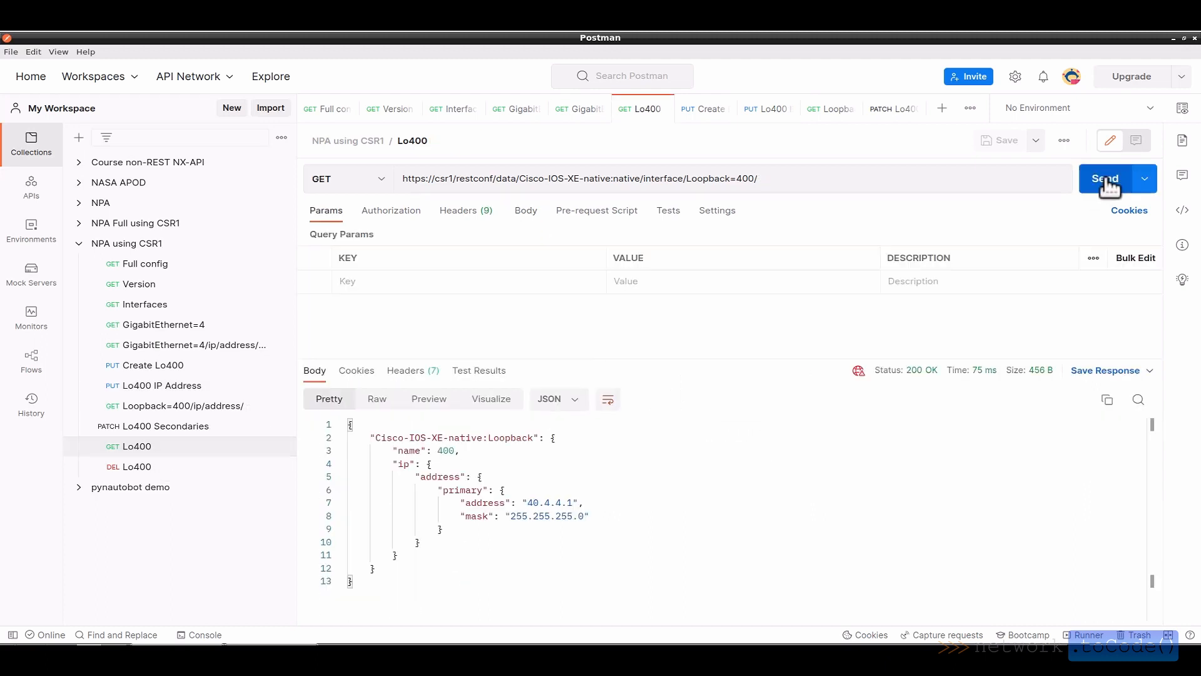
mouse_move(706, 472)
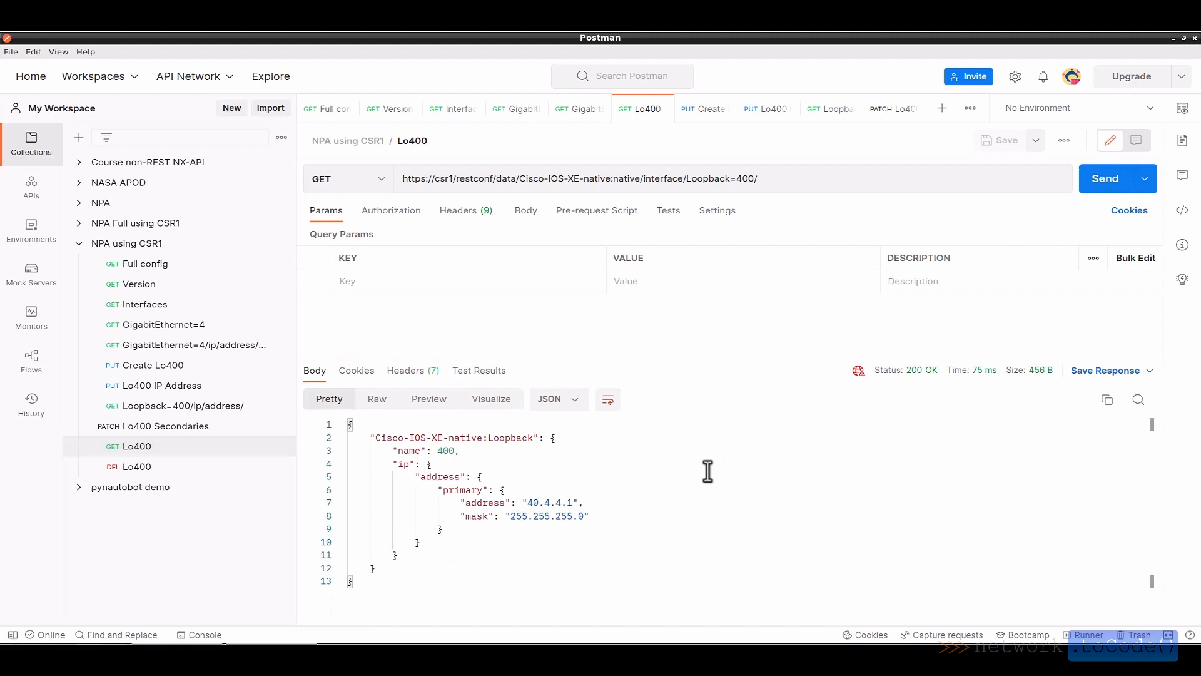
mouse_move(154, 385)
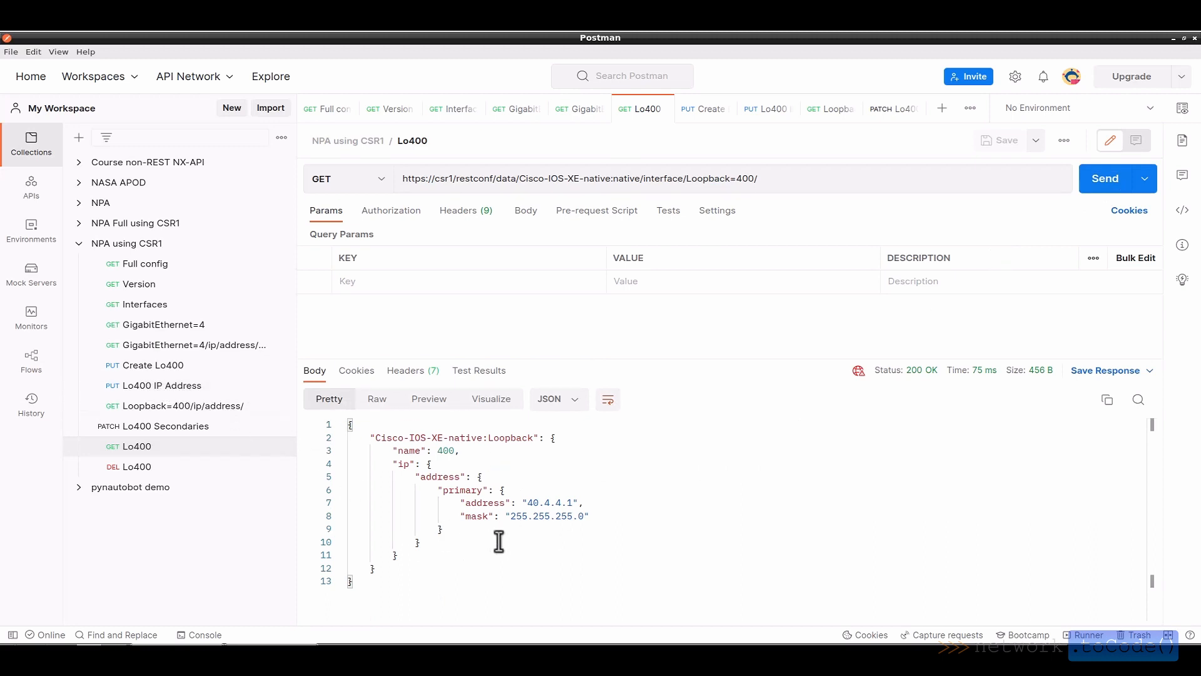
mouse_move(502, 545)
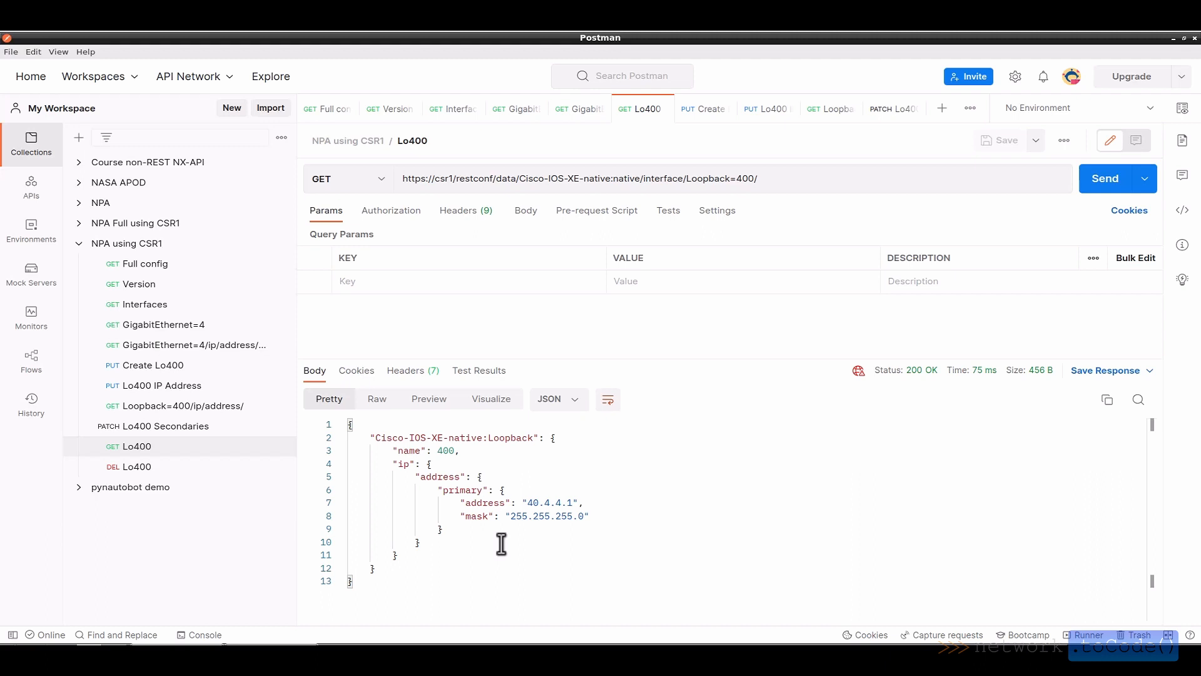
mouse_move(228, 435)
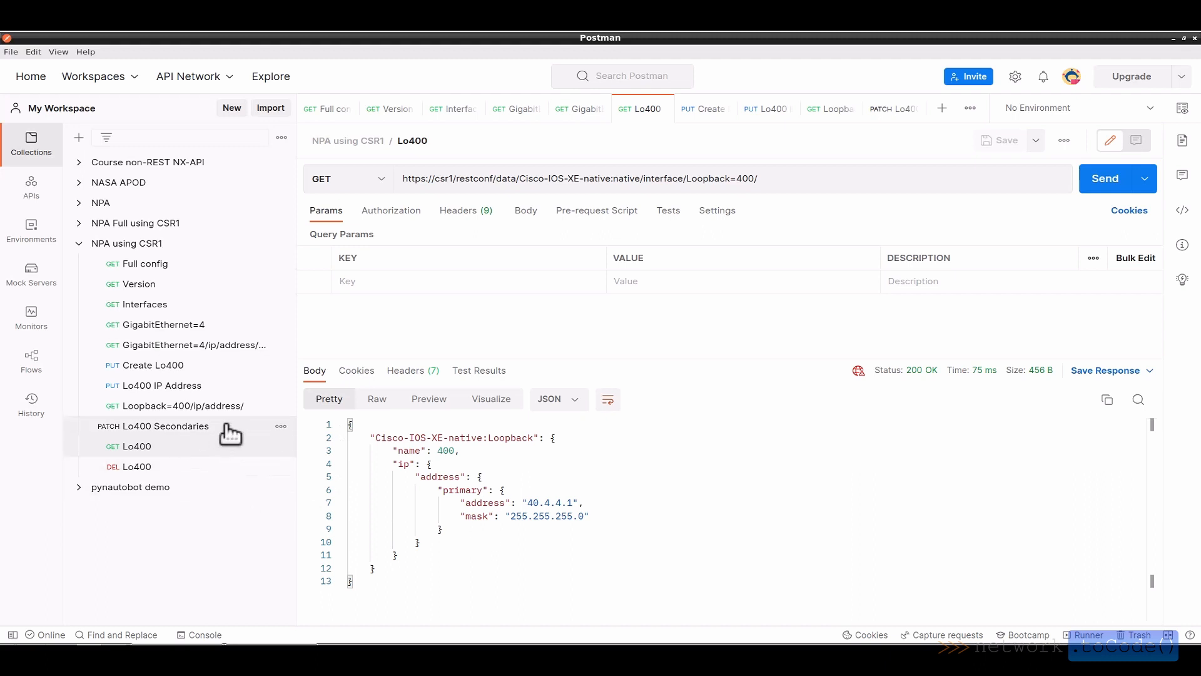
mouse_move(225, 443)
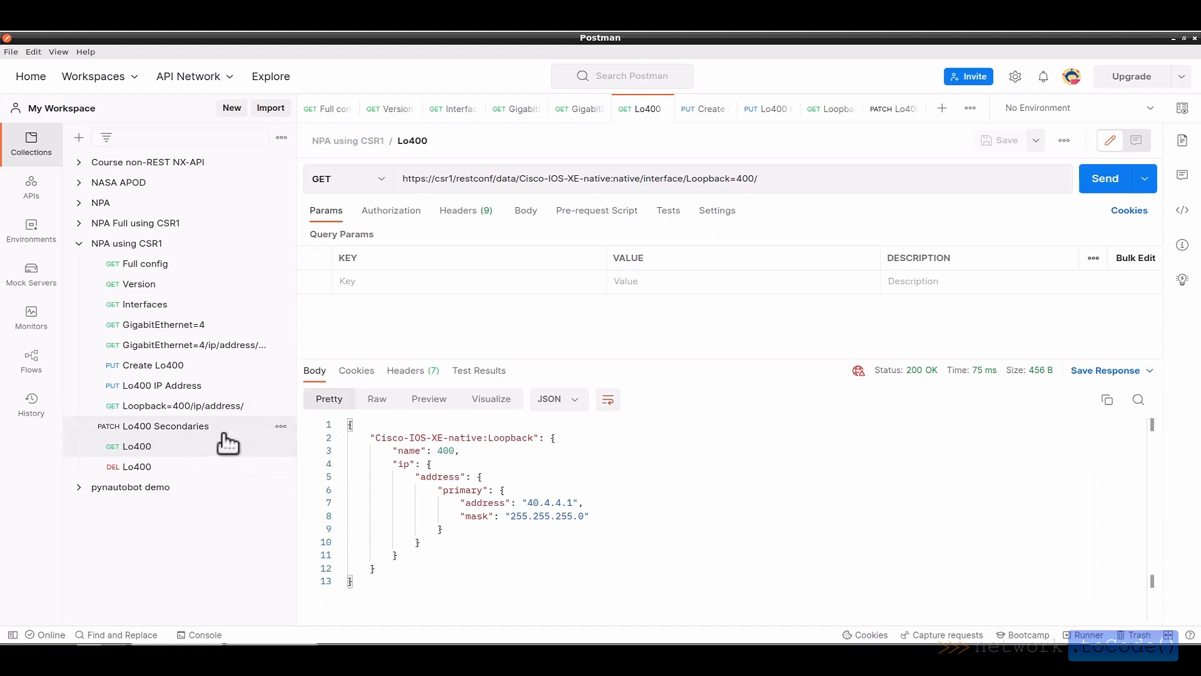
mouse_move(199, 463)
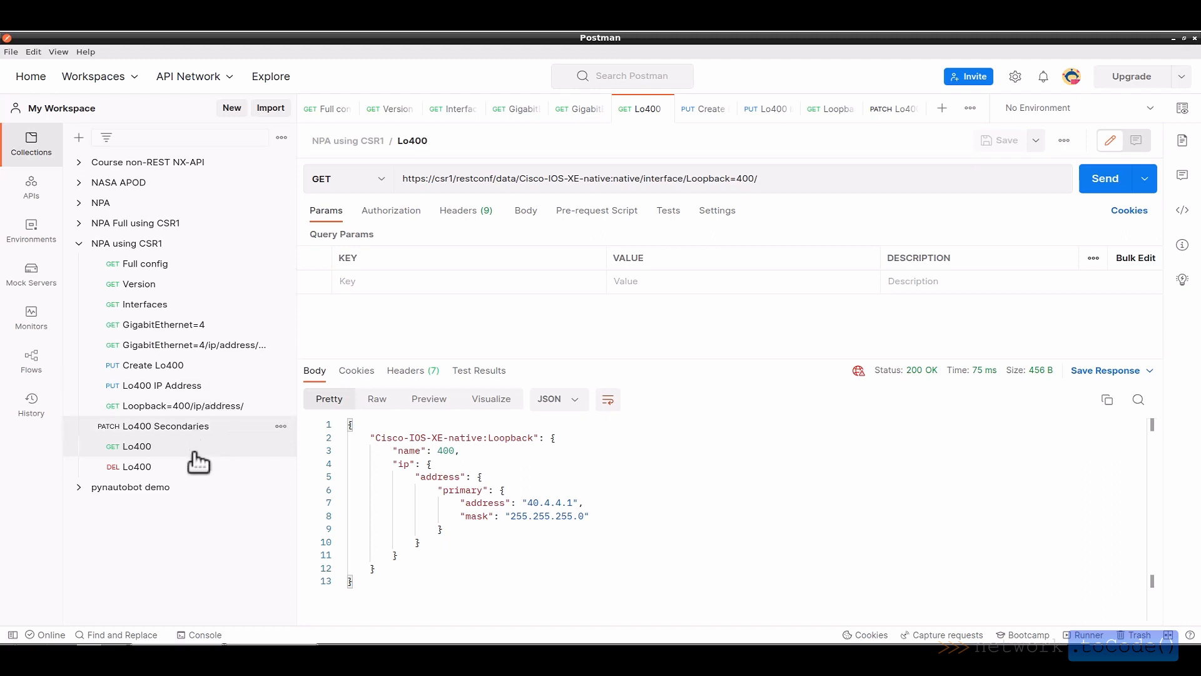
click(137, 466)
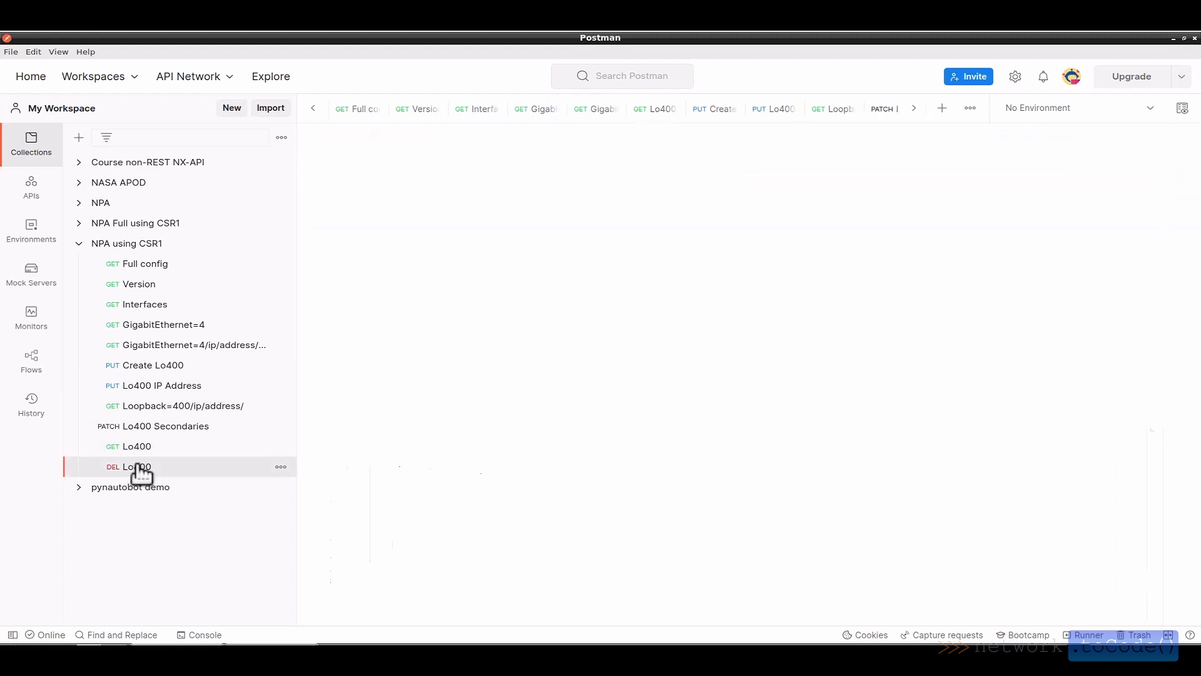
- Send DEL Lo400 receiving 204 No Content, then GET Lo400 returning 404 Not Found
click(136, 465)
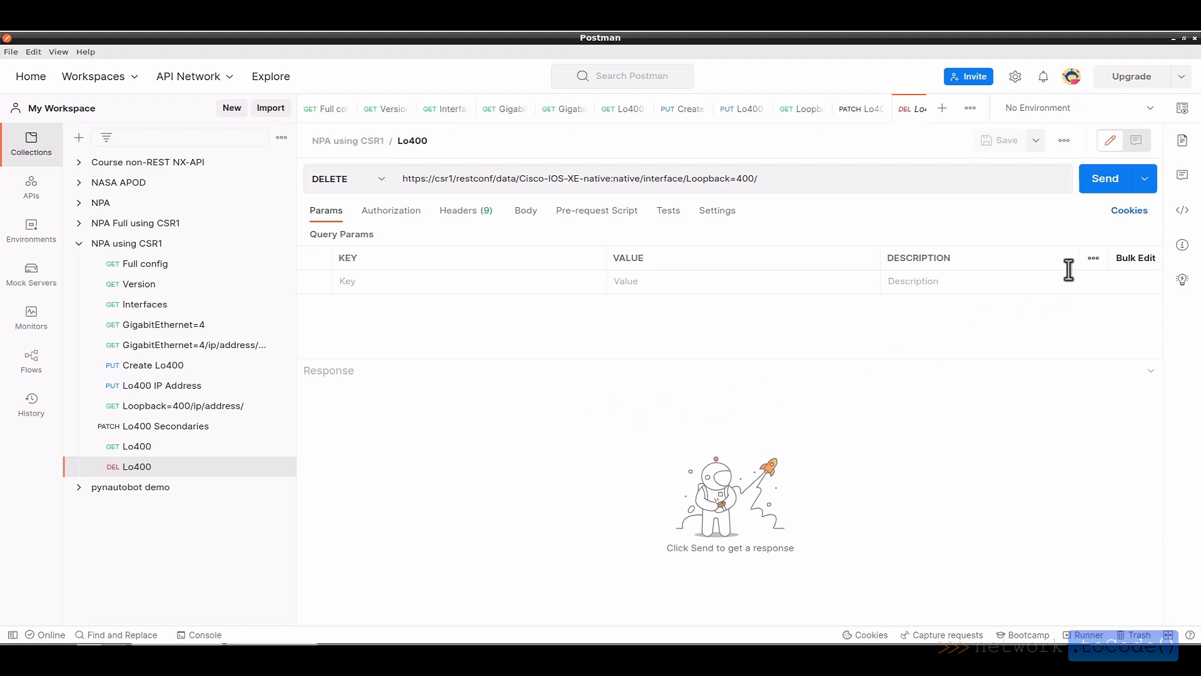
click(1106, 178)
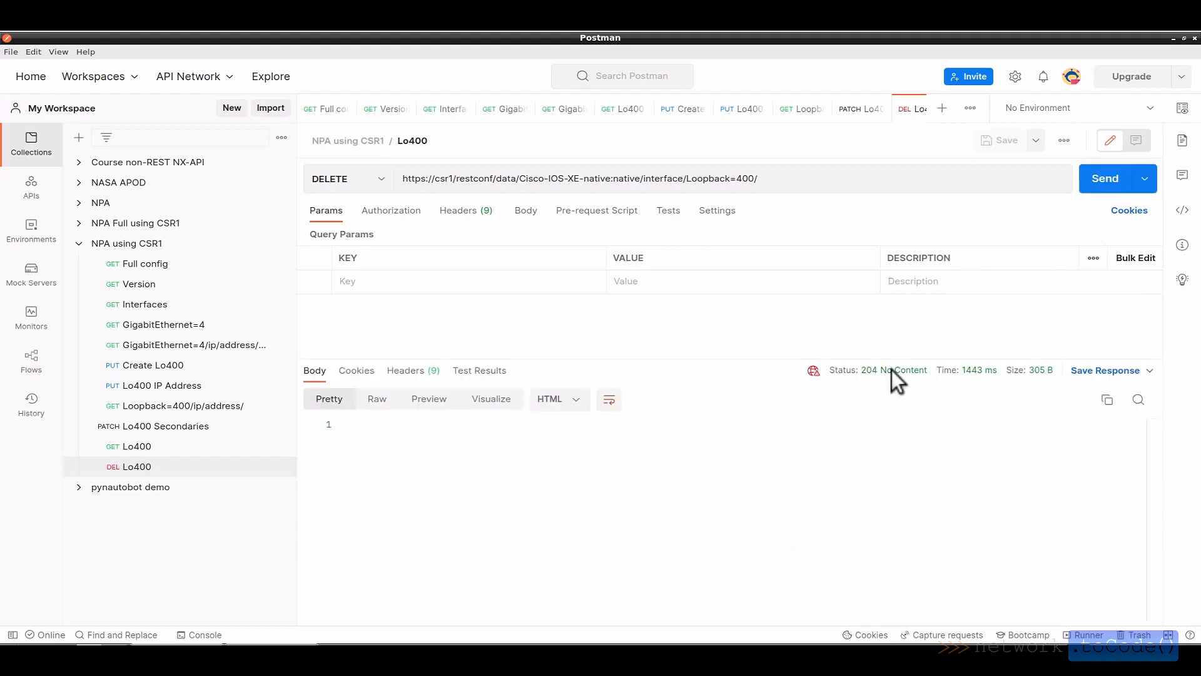
mouse_move(898, 373)
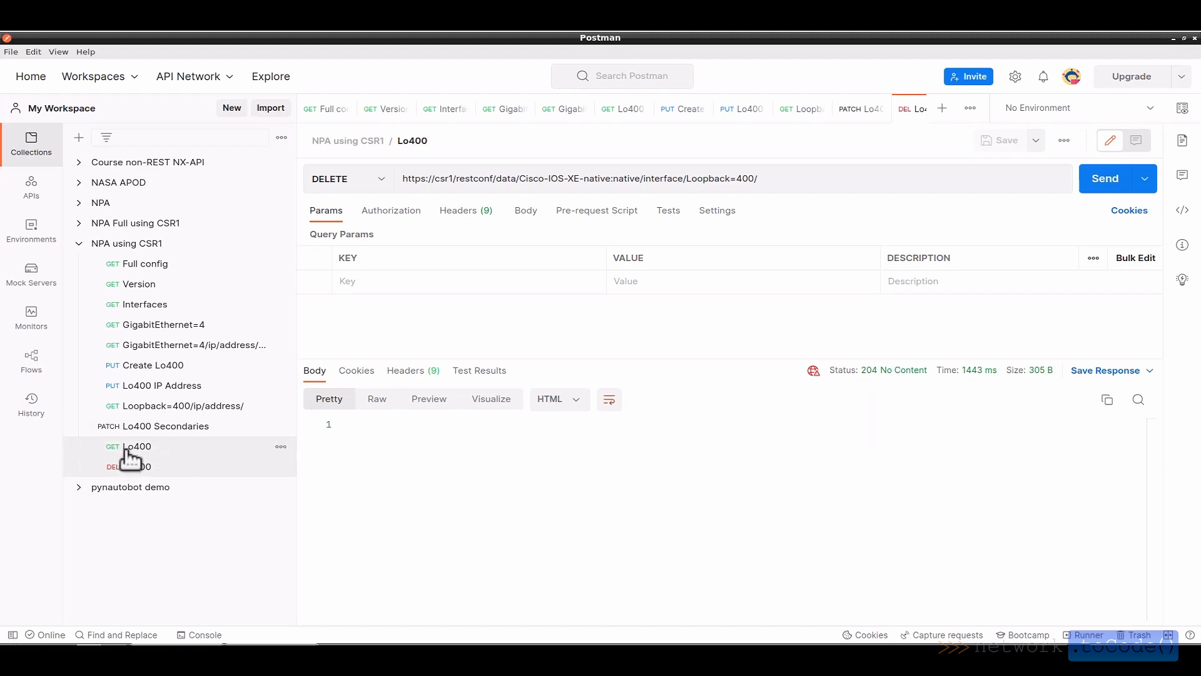
click(136, 446)
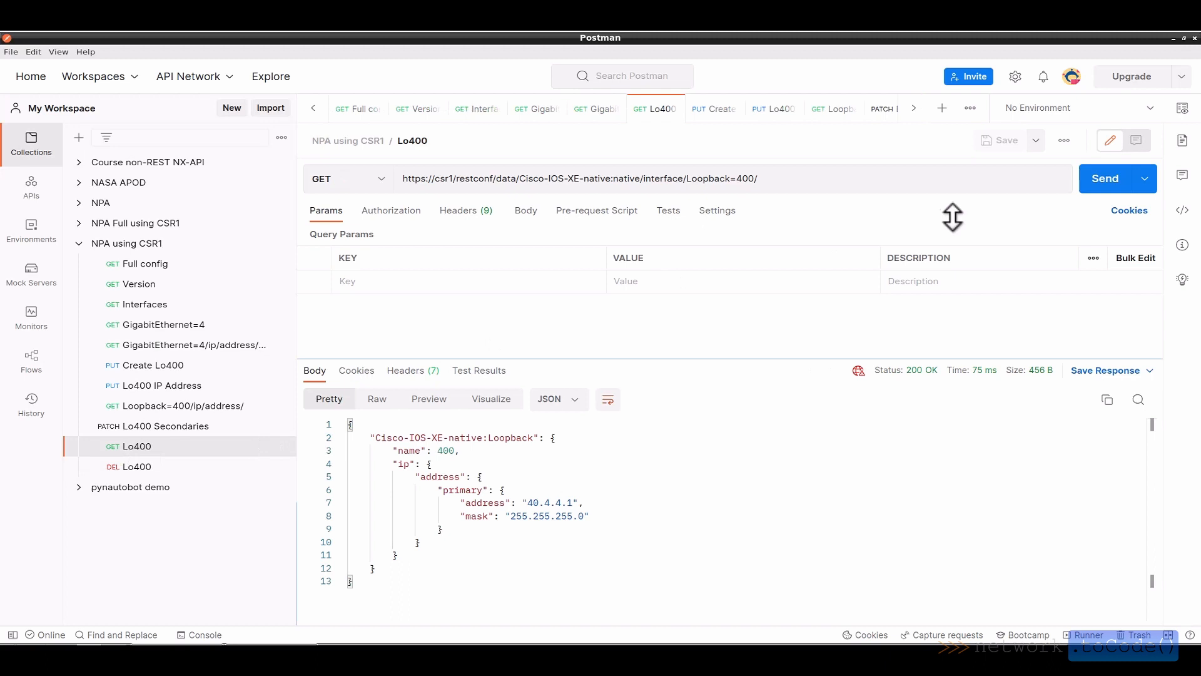
click(1105, 178)
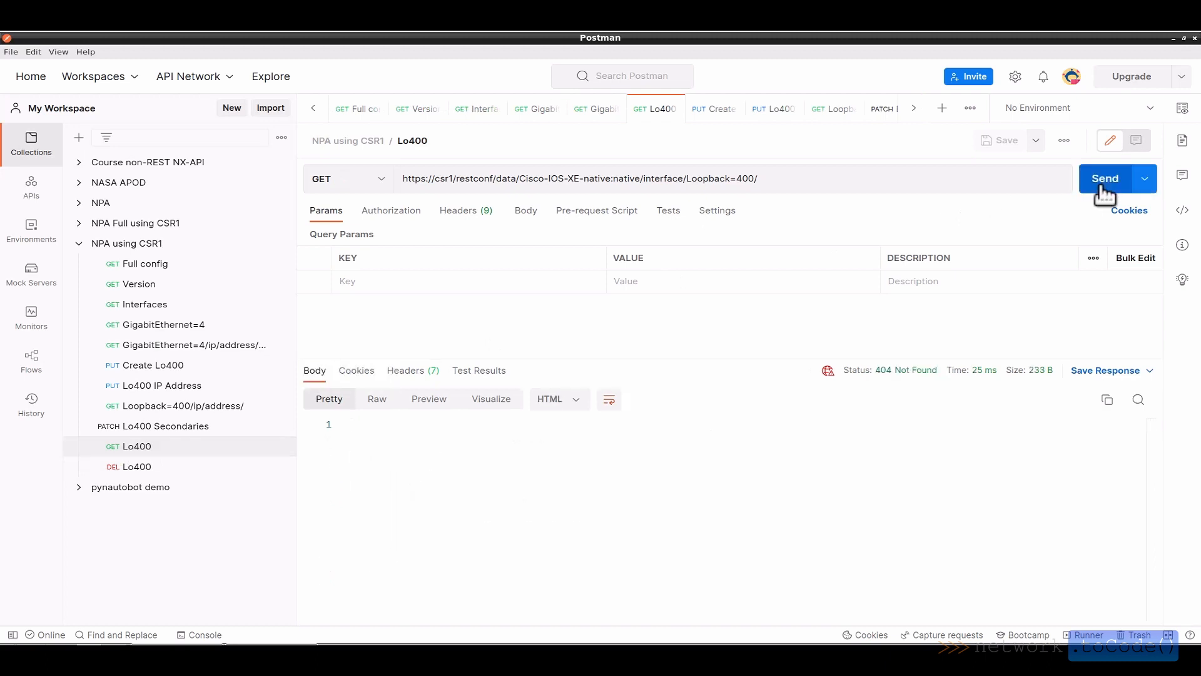
mouse_move(883, 332)
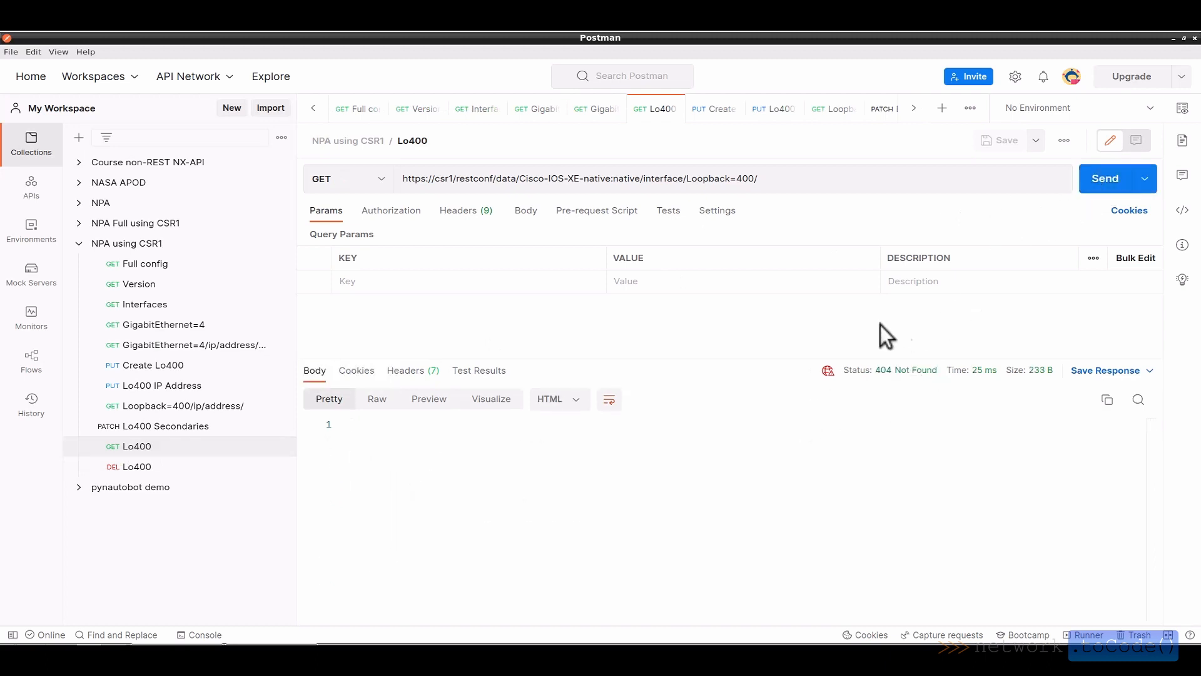
mouse_move(847, 411)
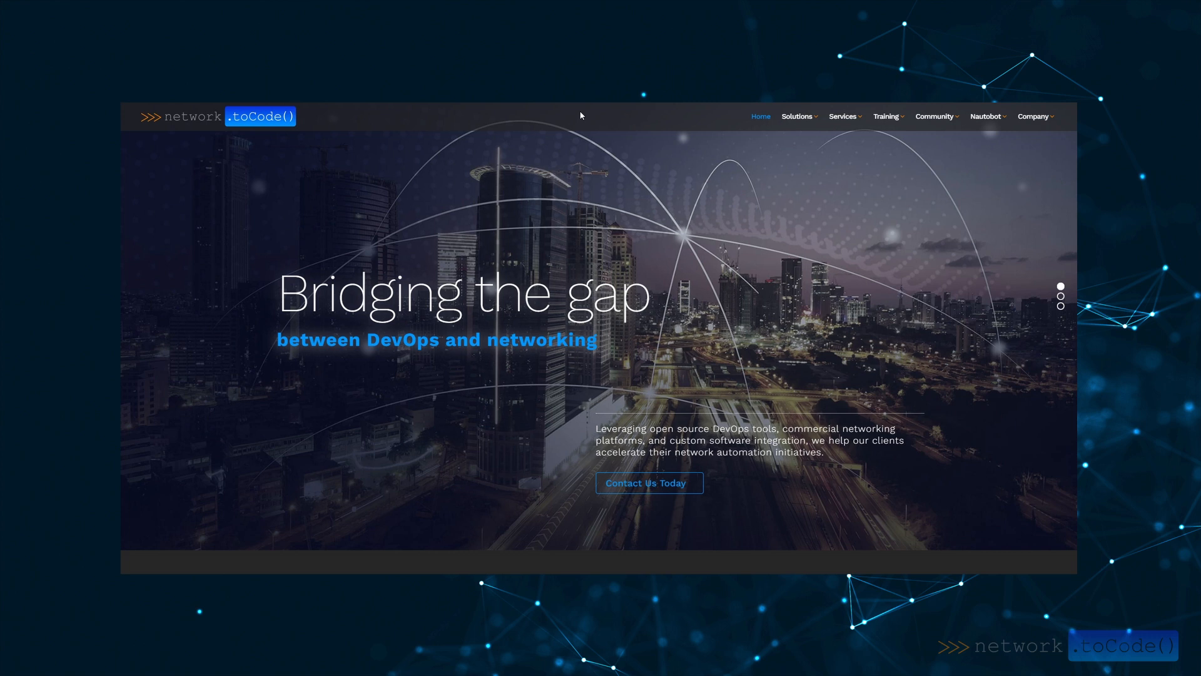
- Navigate via Training to the Network Automation Academy page and scroll to its packages ladder
click(886, 116)
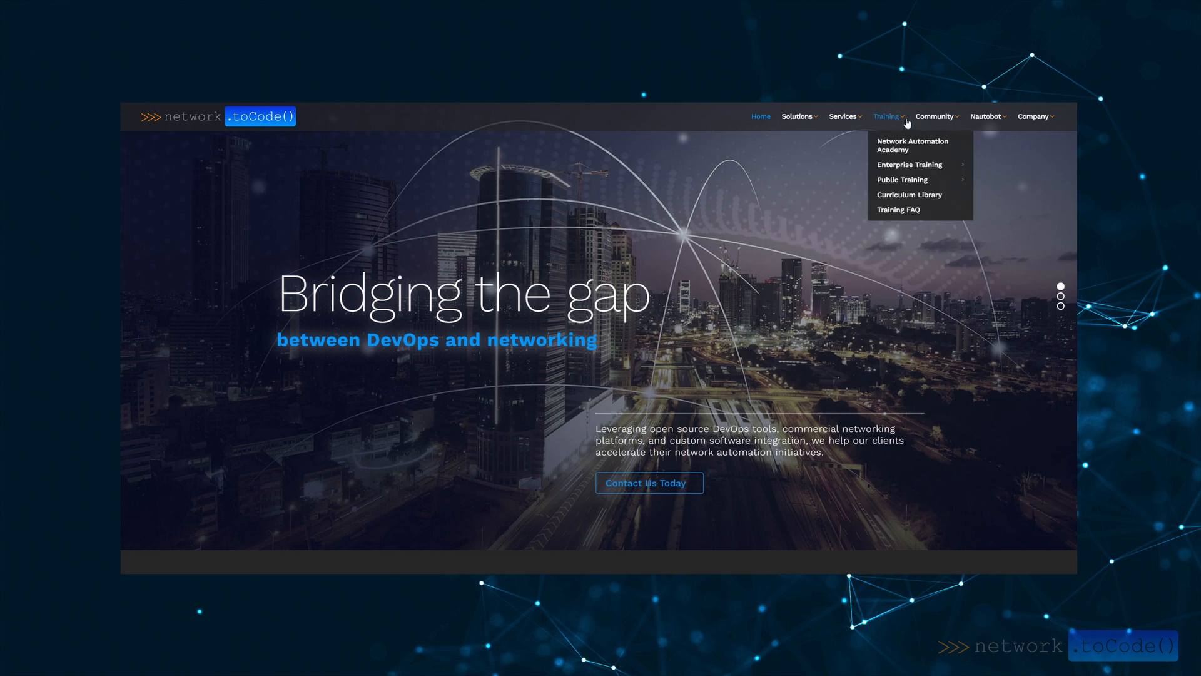
click(912, 145)
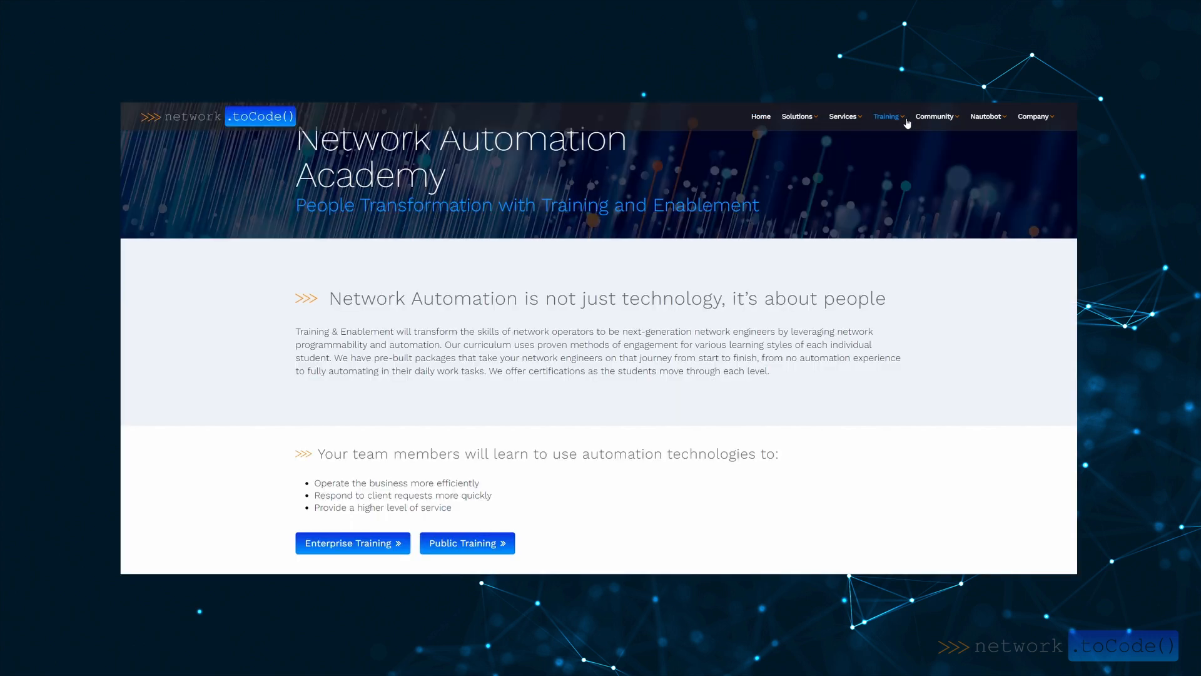
scroll(down, 3)
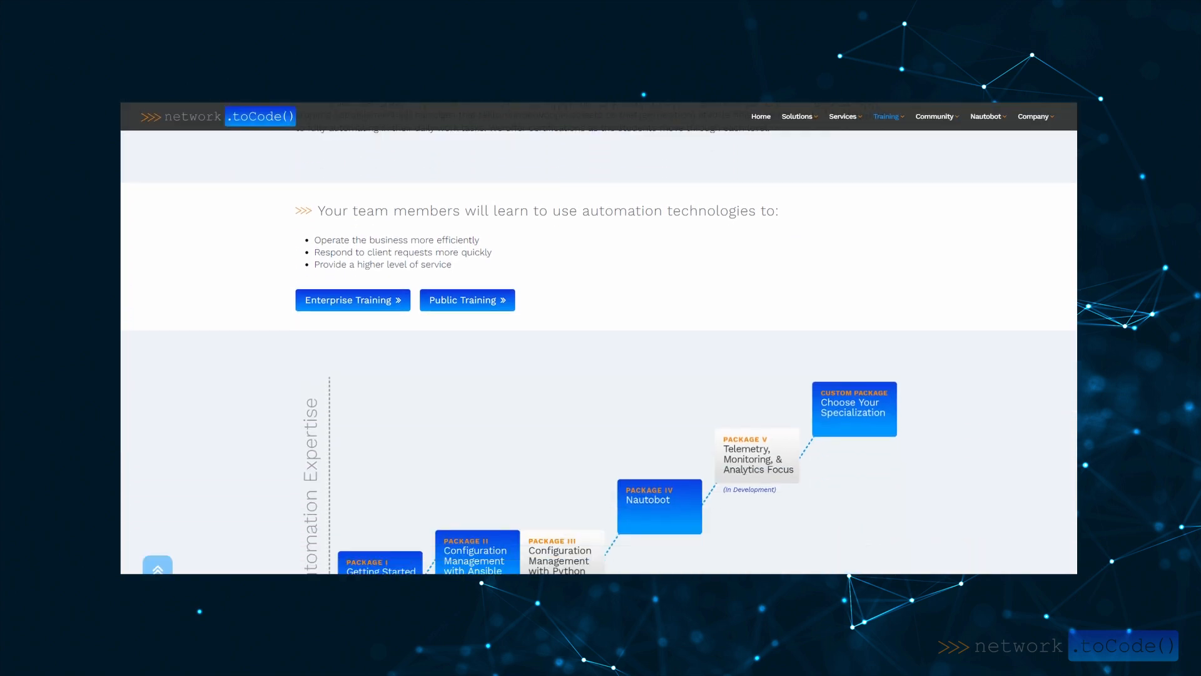
scroll(down, 3)
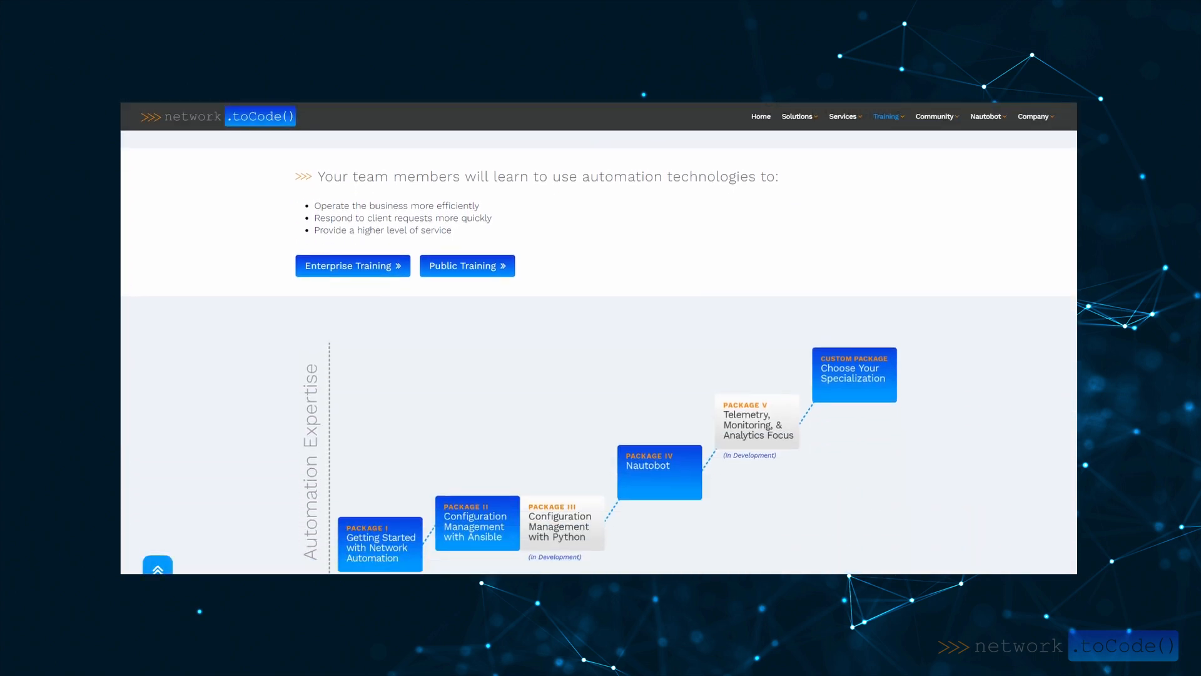